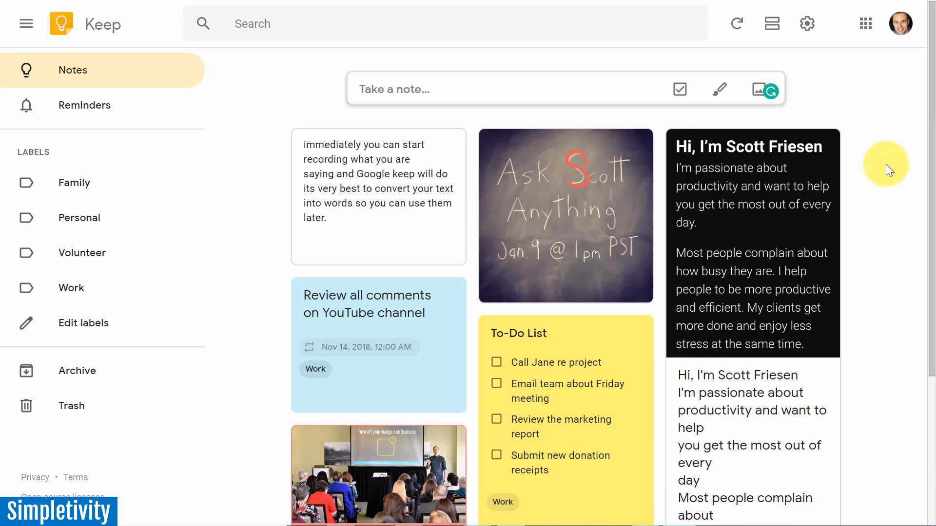
{"action": "mouse_move", "coordinate": [250, 241]}
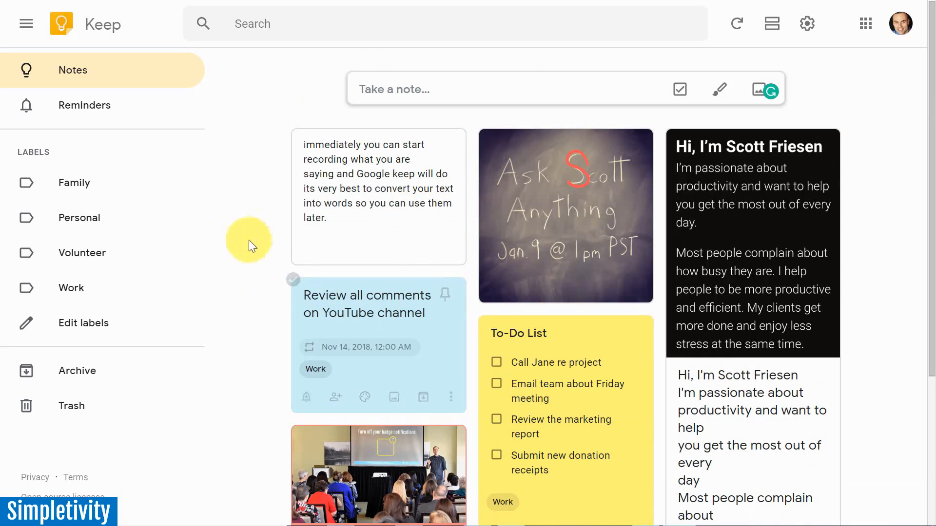
{"action": "mouse_move", "coordinate": [835, 262]}
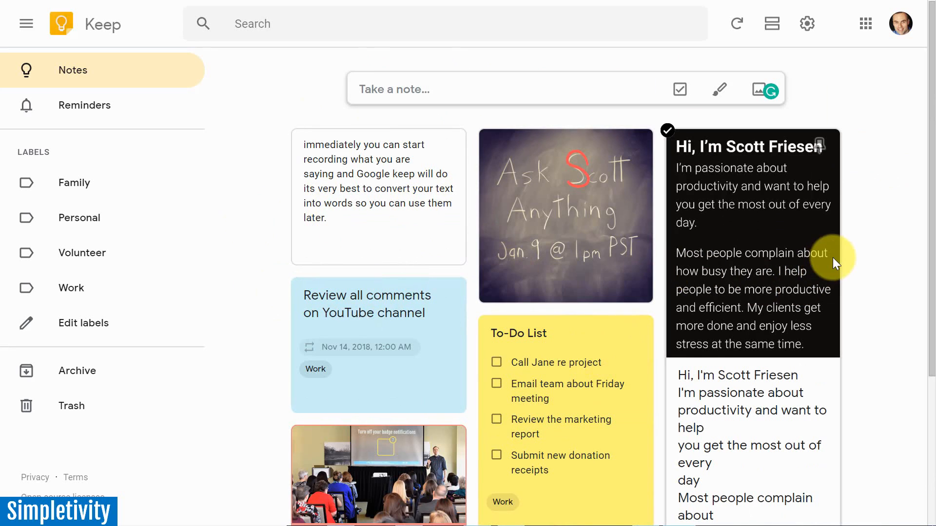
{"action": "mouse_move", "coordinate": [877, 233]}
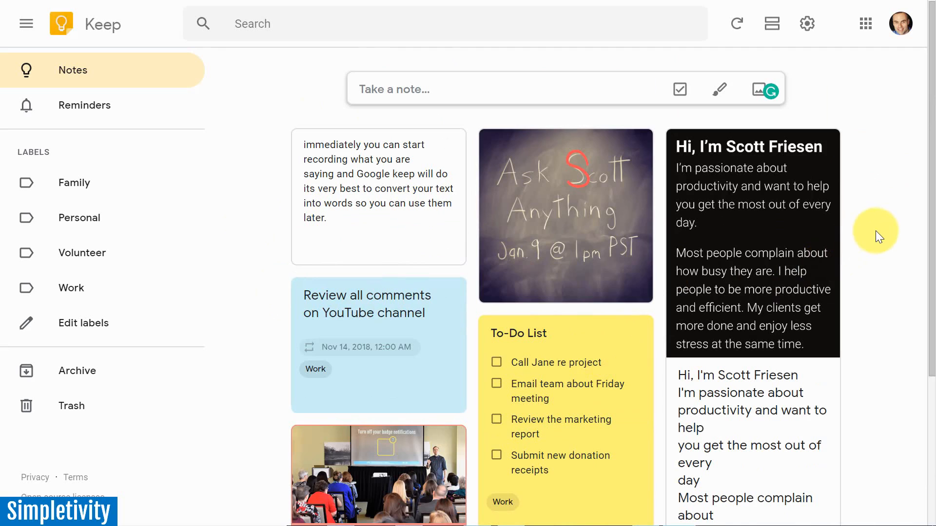
{"action": "mouse_move", "coordinate": [882, 235]}
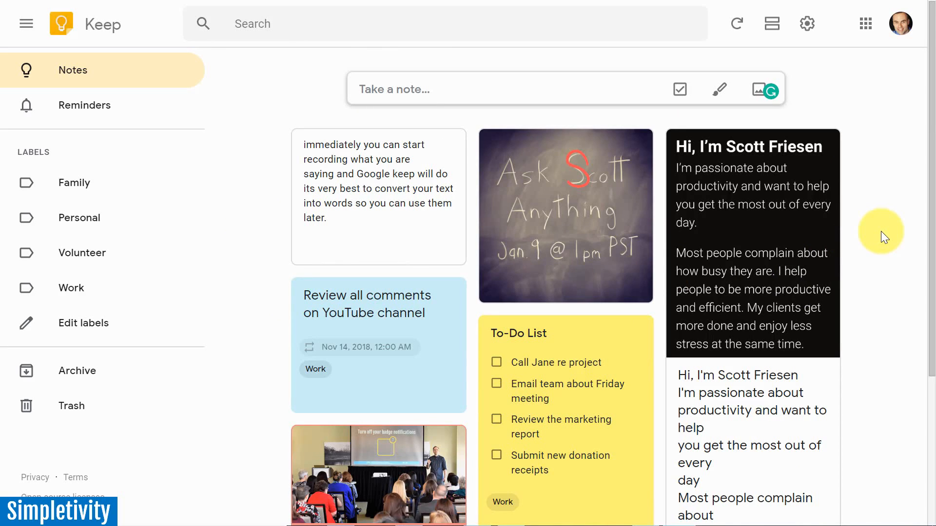
{"action": "mouse_move", "coordinate": [882, 232]}
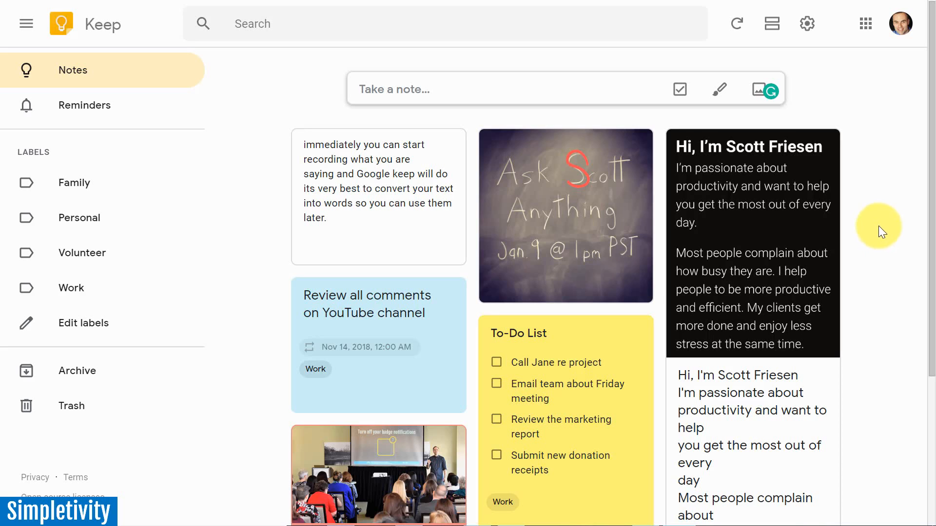
{"action": "mouse_move", "coordinate": [835, 210]}
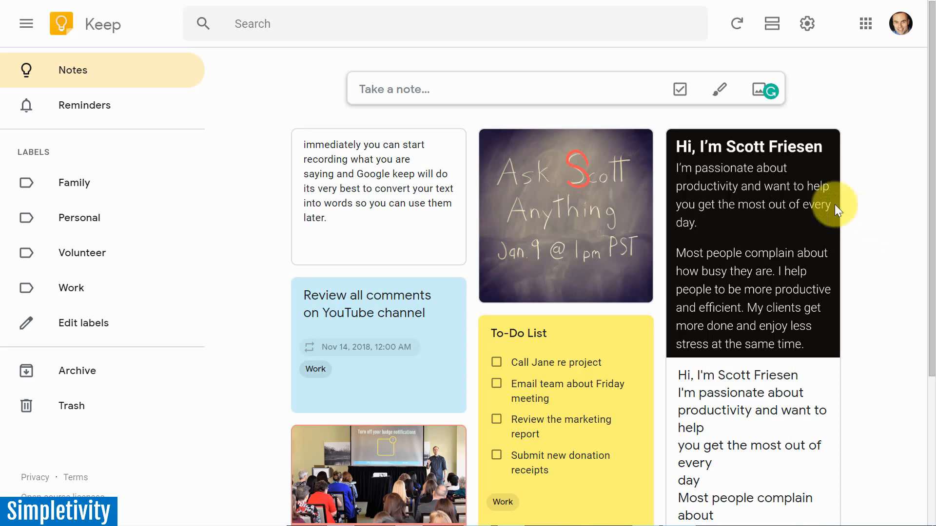
{"action": "mouse_move", "coordinate": [859, 286]}
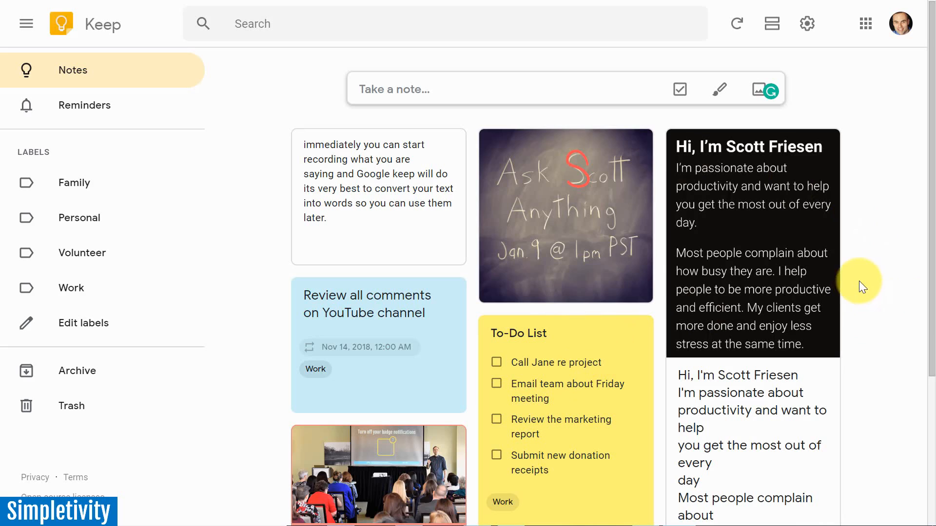
{"action": "mouse_move", "coordinate": [874, 267]}
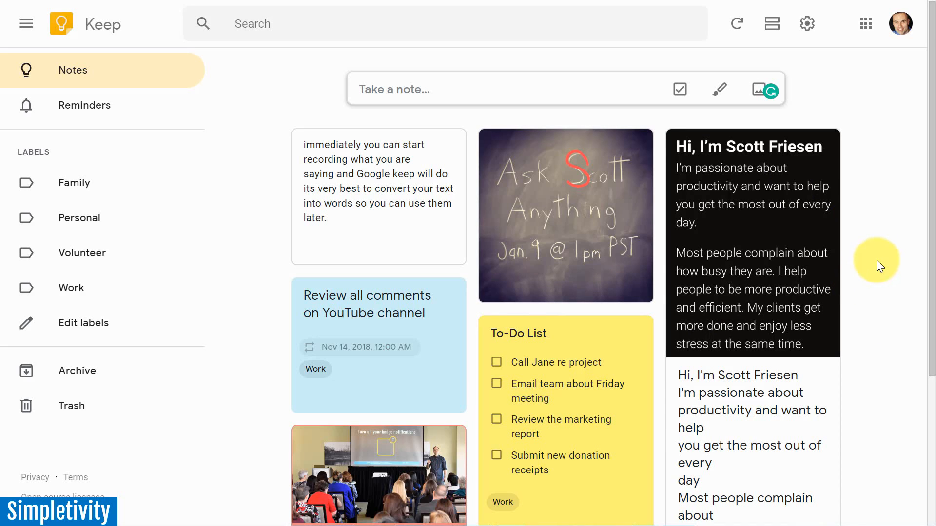
{"action": "mouse_move", "coordinate": [388, 90]}
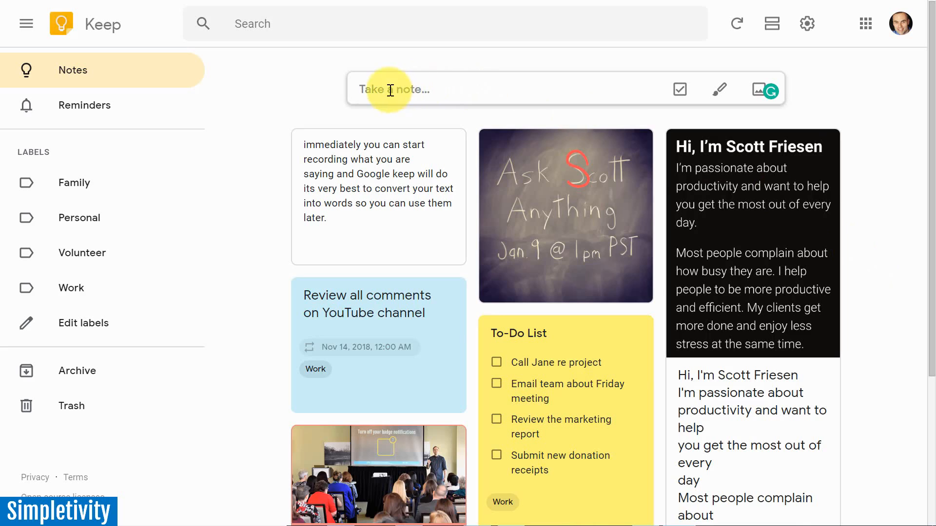
Start a new note and type the lines One, Two, Three and Four.
{"action": "left_click", "coordinate": [391, 89]}
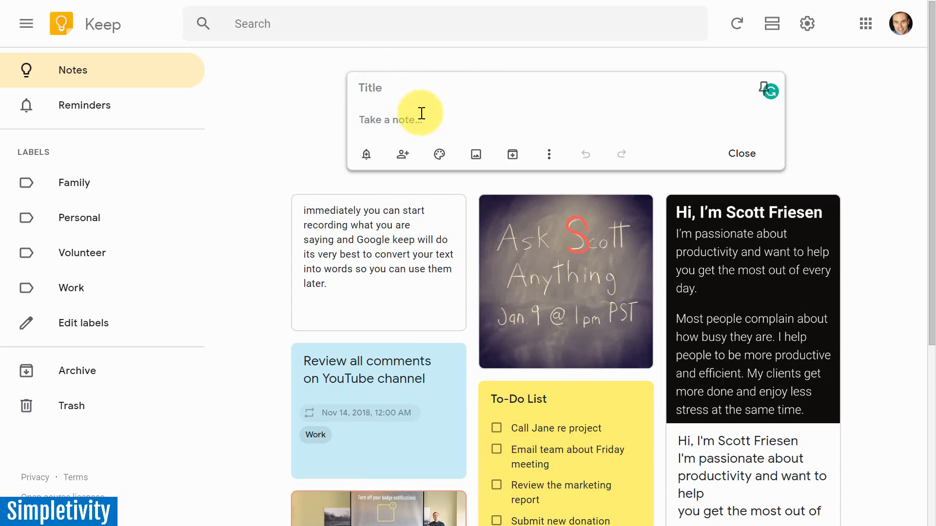
{"action": "type", "text": "One"}
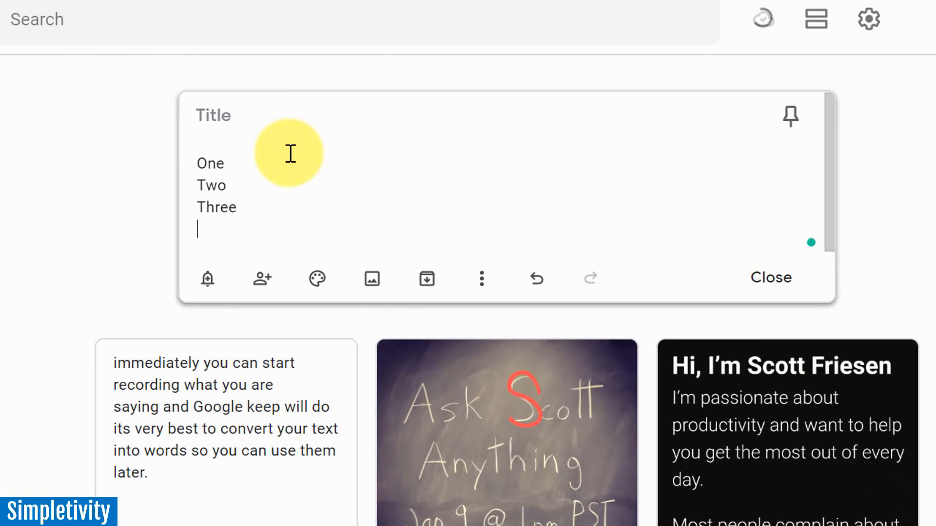
{"action": "type", "text": "Four"}
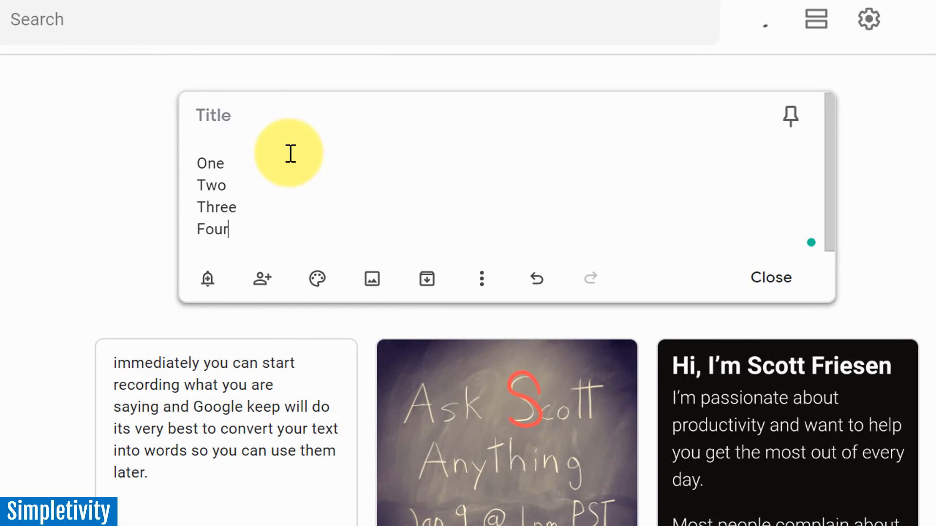
{"action": "mouse_move", "coordinate": [302, 197]}
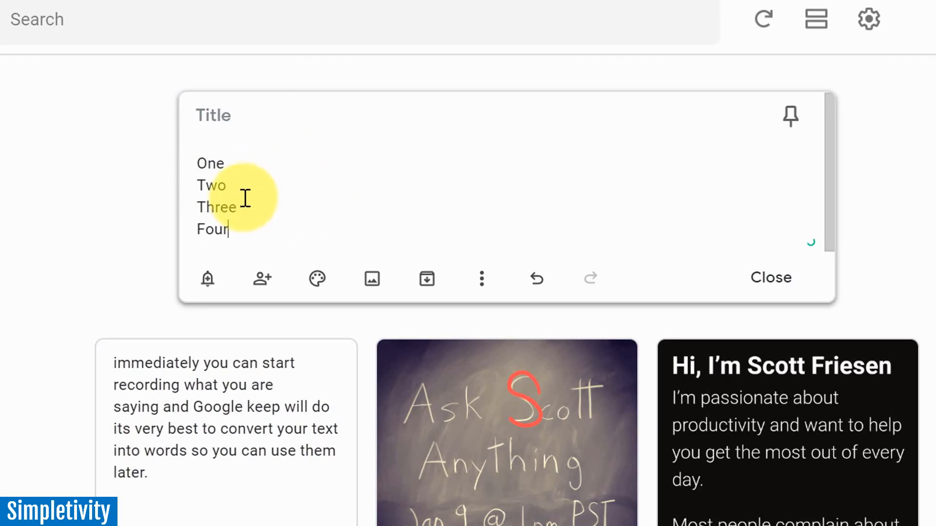
{"action": "mouse_move", "coordinate": [251, 173]}
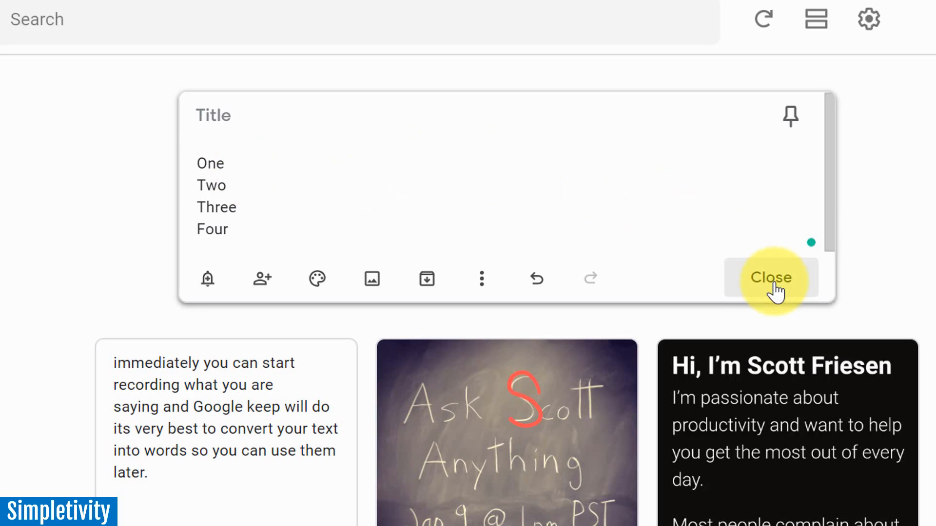
Save the One–Four note, reopen it and show its More options menu.
{"action": "left_click", "coordinate": [770, 277]}
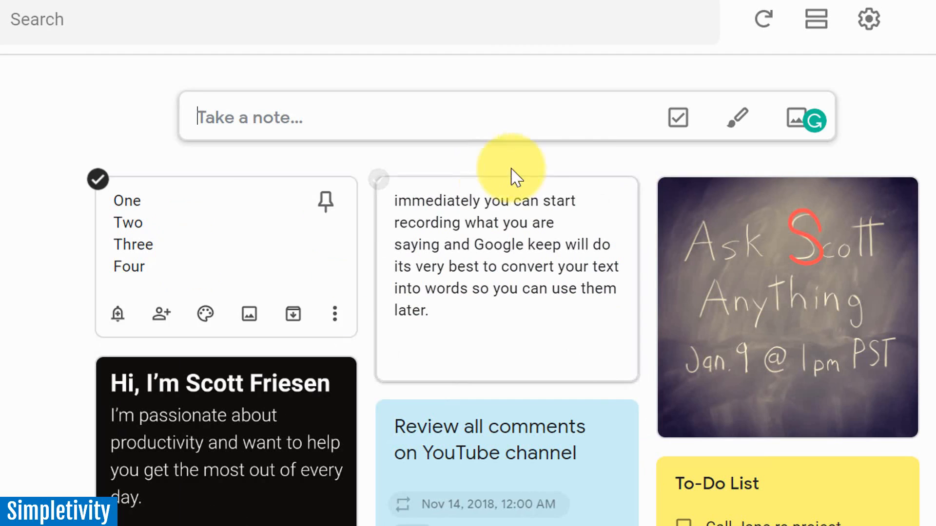
{"action": "mouse_move", "coordinate": [677, 118]}
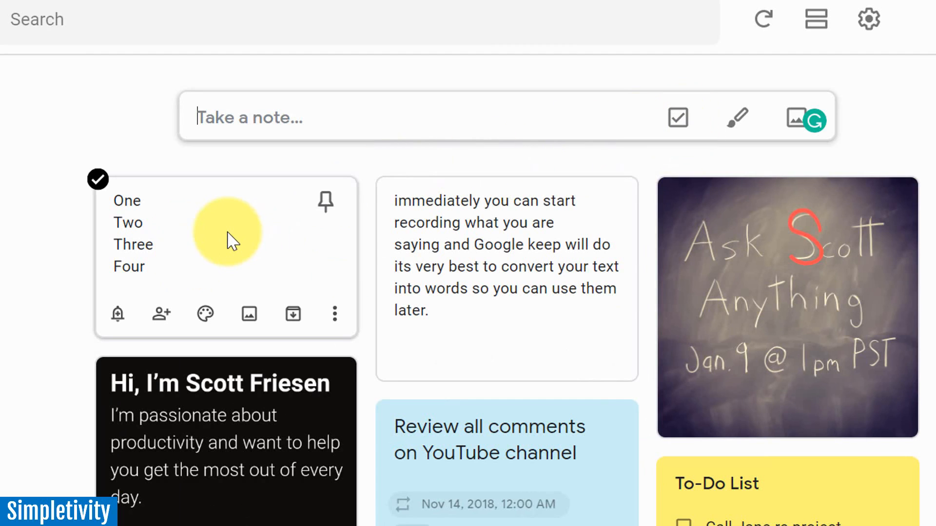
{"action": "left_click", "coordinate": [227, 233]}
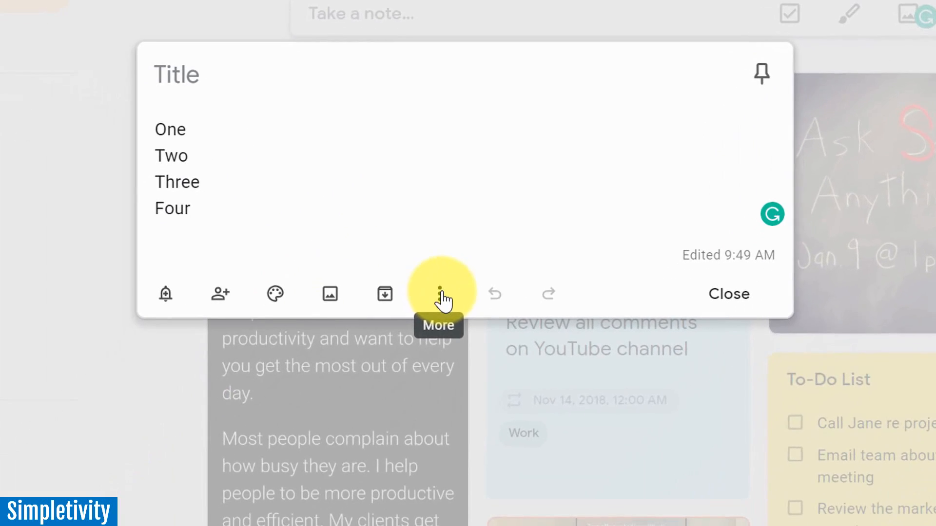
{"action": "left_click", "coordinate": [439, 293]}
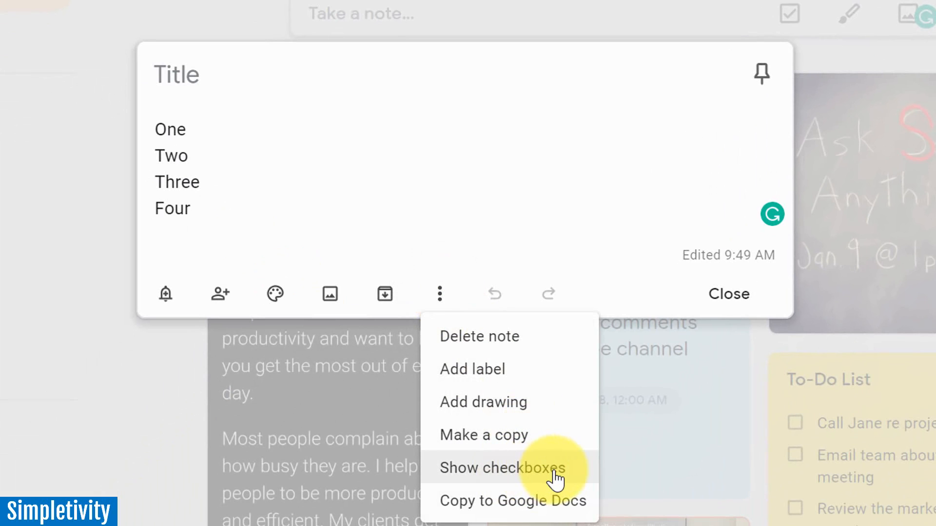
{"action": "mouse_move", "coordinate": [492, 474]}
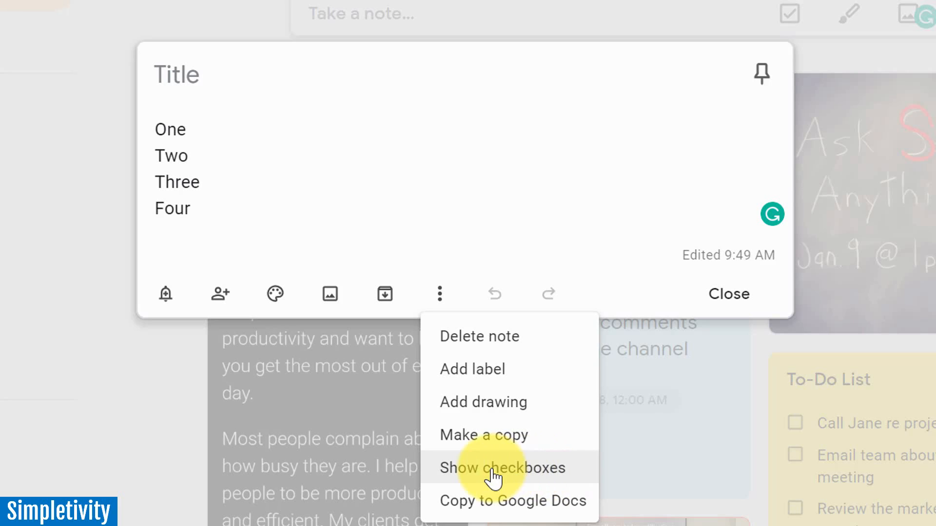
Show checkboxes on the note, then tick and untick items One and Two.
{"action": "left_click", "coordinate": [503, 468]}
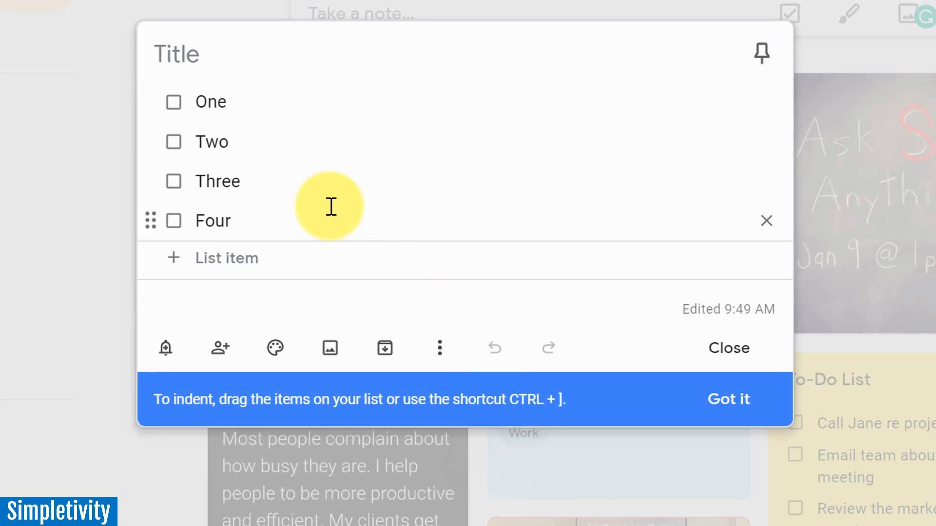
{"action": "mouse_move", "coordinate": [334, 141]}
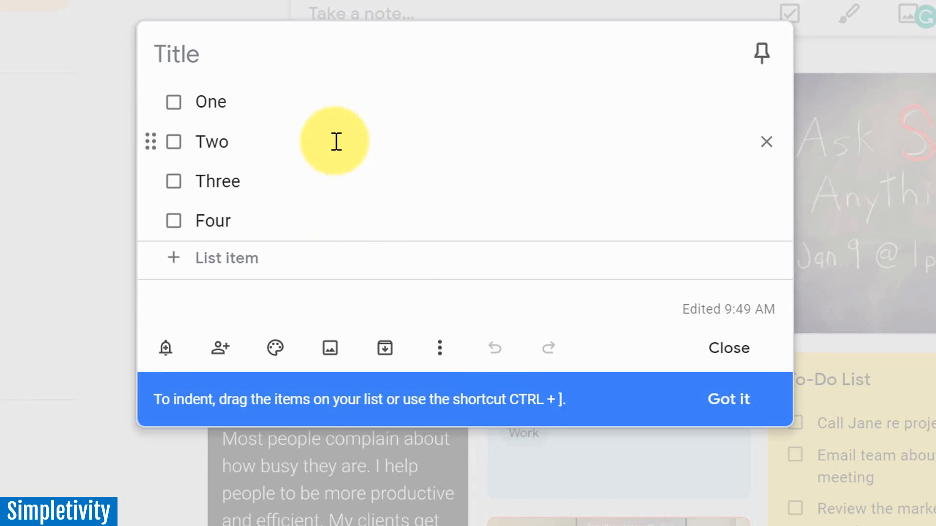
{"action": "mouse_move", "coordinate": [280, 111]}
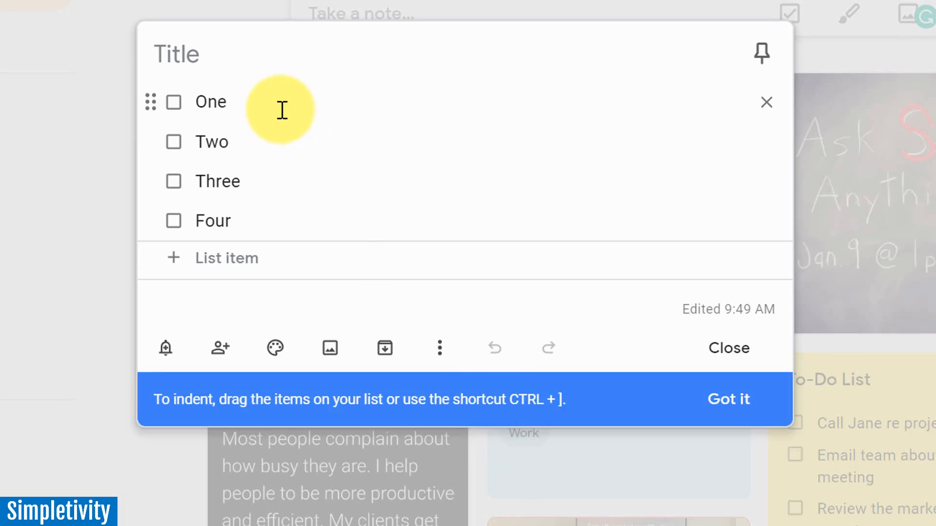
{"action": "left_click", "coordinate": [173, 101]}
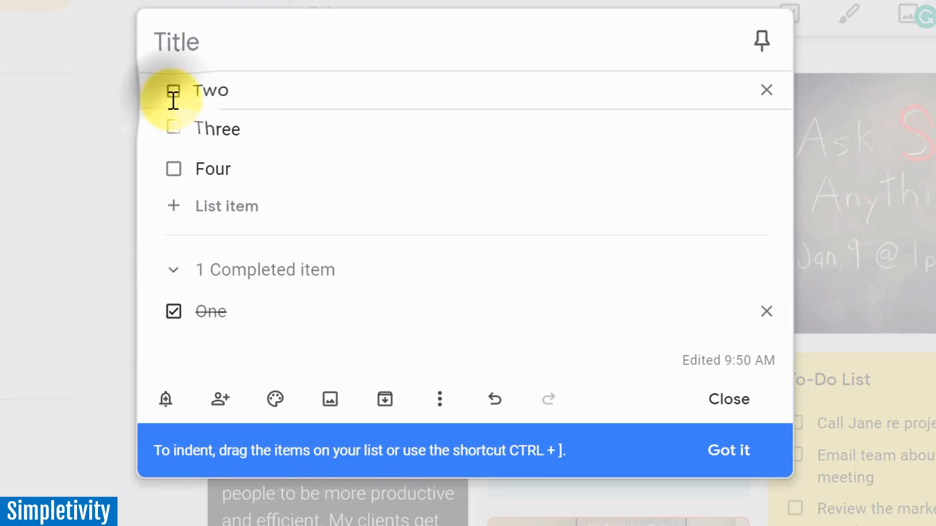
{"action": "left_click", "coordinate": [173, 91]}
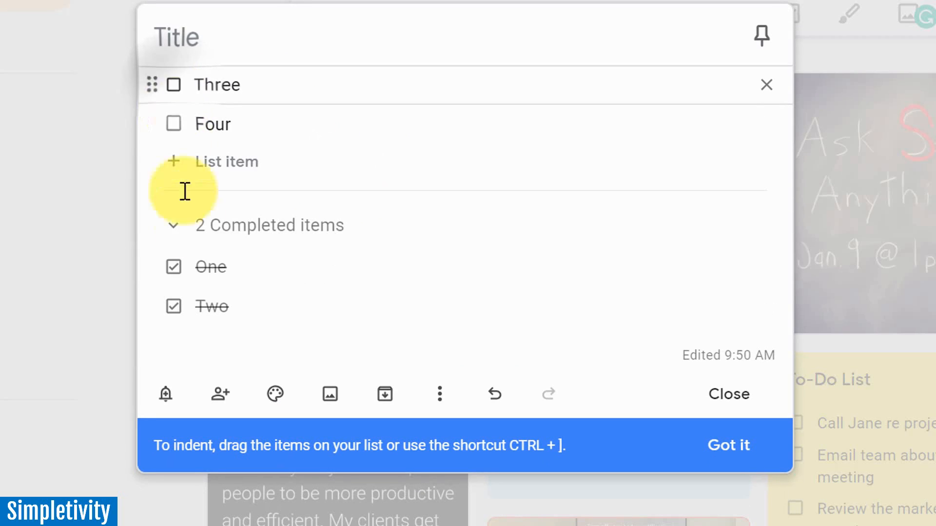
{"action": "left_click", "coordinate": [173, 267]}
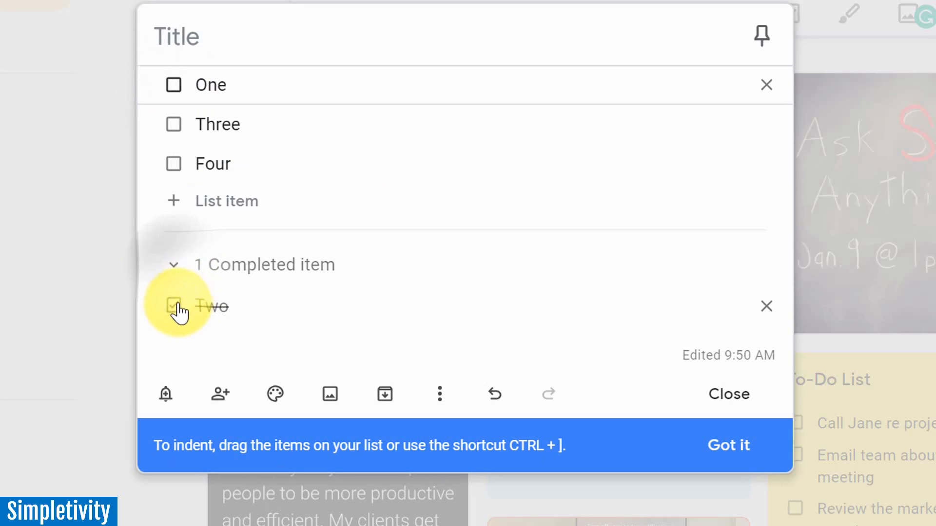
{"action": "left_click", "coordinate": [173, 307]}
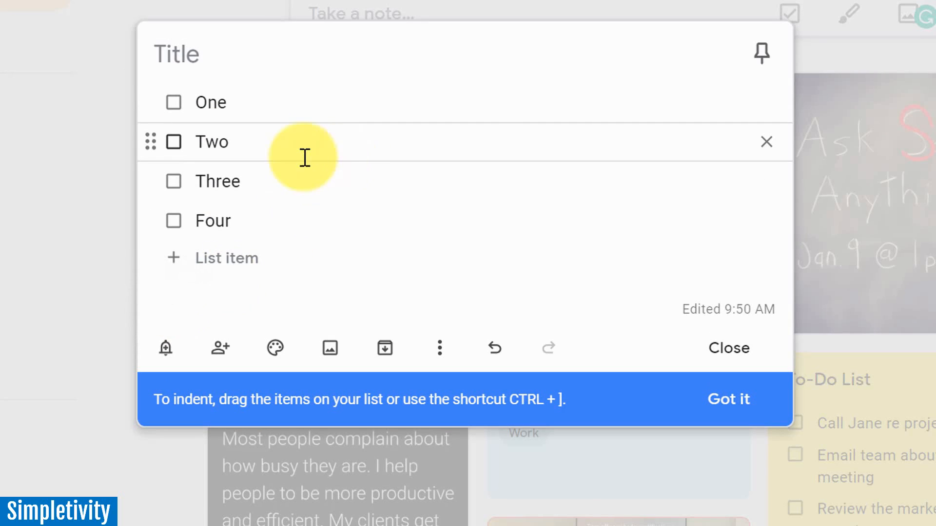
{"action": "mouse_move", "coordinate": [311, 176]}
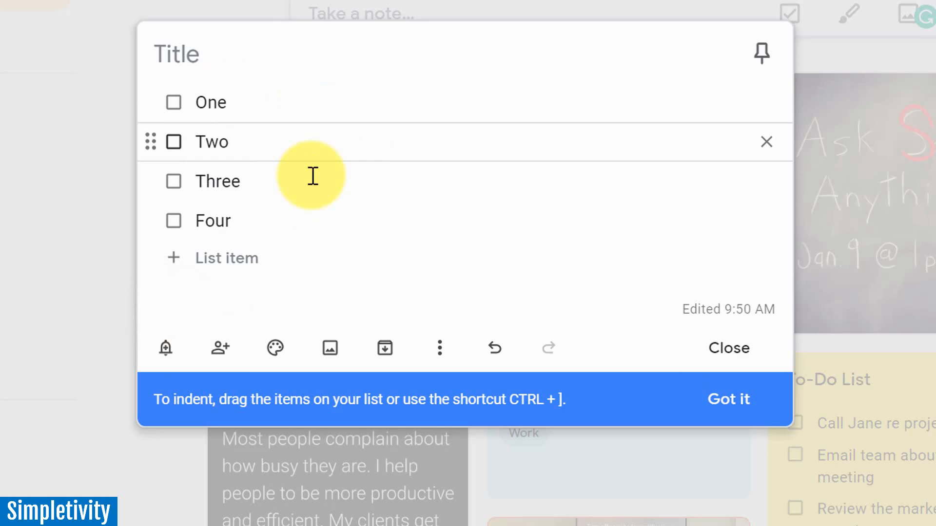
{"action": "mouse_move", "coordinate": [267, 125]}
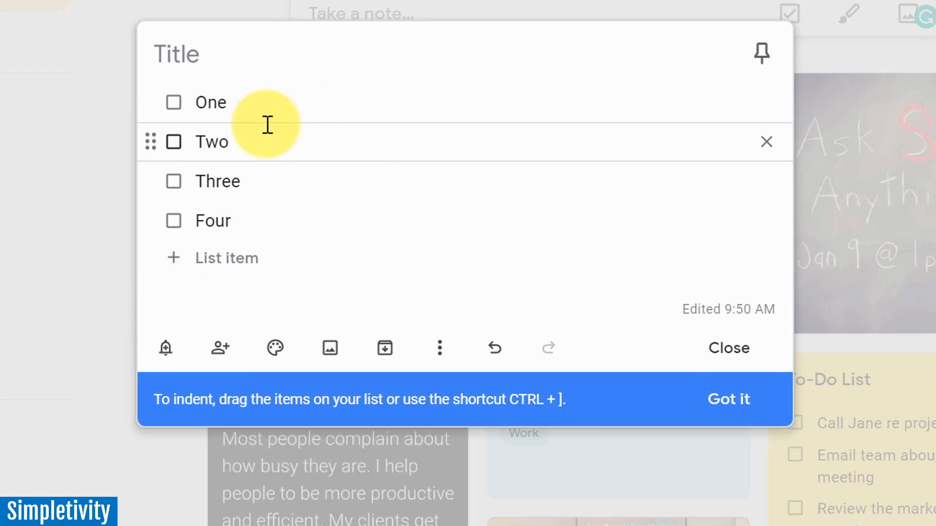
{"action": "mouse_move", "coordinate": [318, 159]}
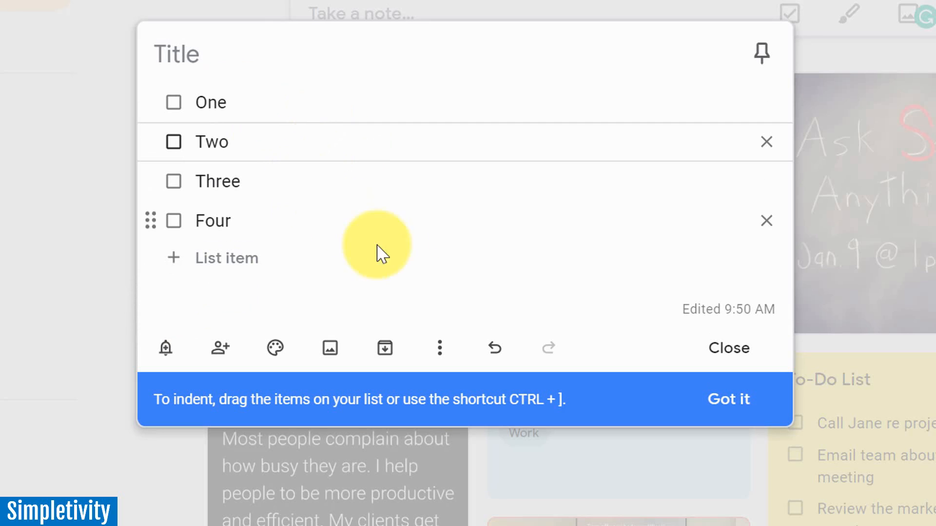
{"action": "left_click", "coordinate": [439, 348]}
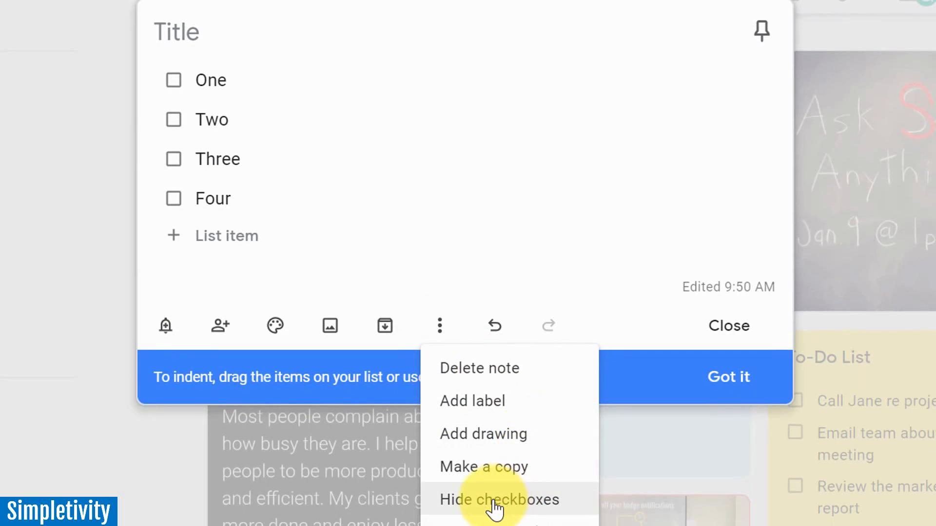
{"action": "left_click", "coordinate": [499, 500]}
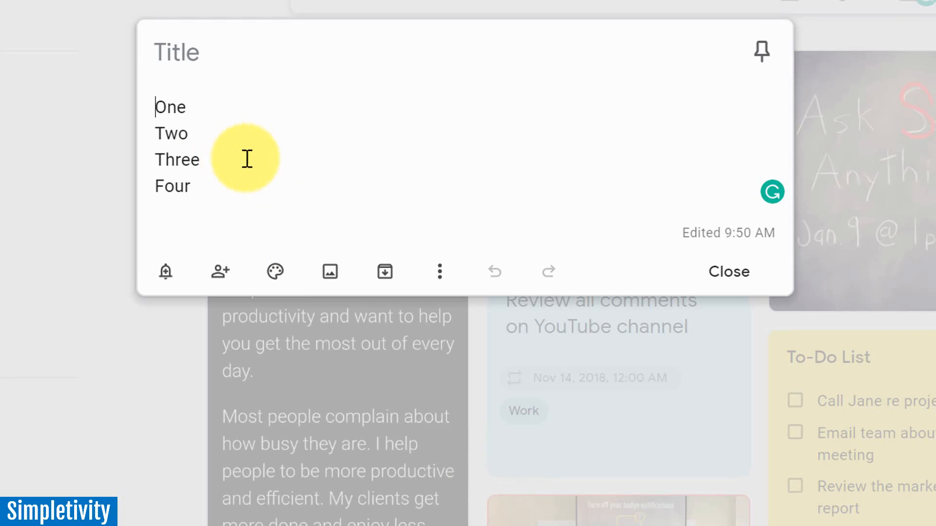
{"action": "left_click", "coordinate": [439, 271]}
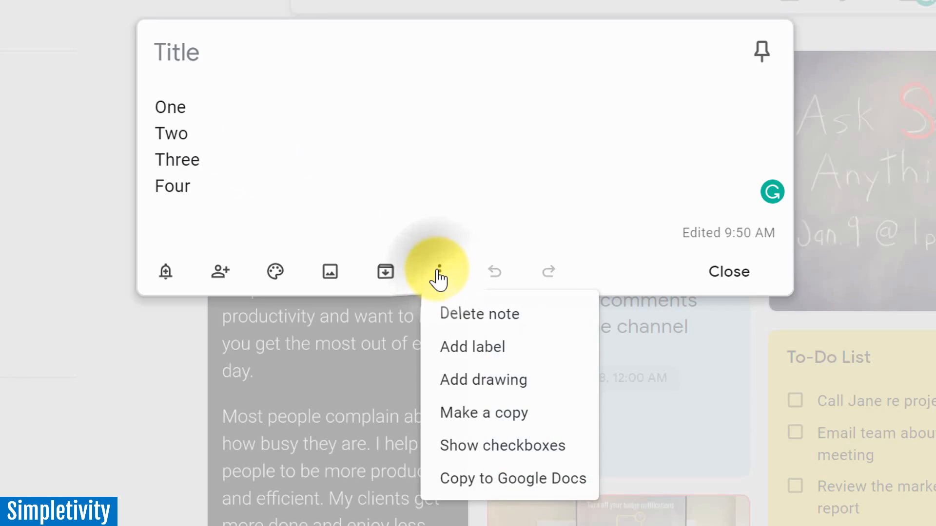
{"action": "mouse_move", "coordinate": [489, 445]}
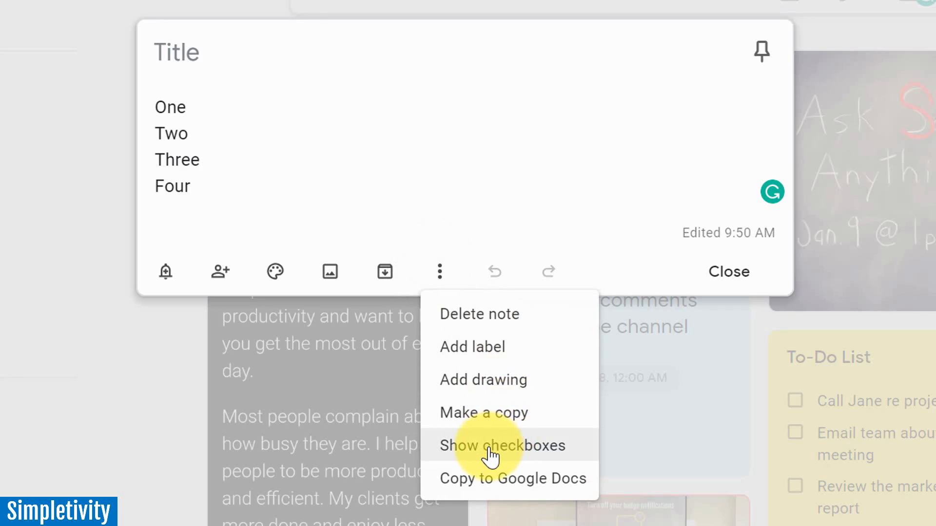
{"action": "left_click", "coordinate": [504, 445]}
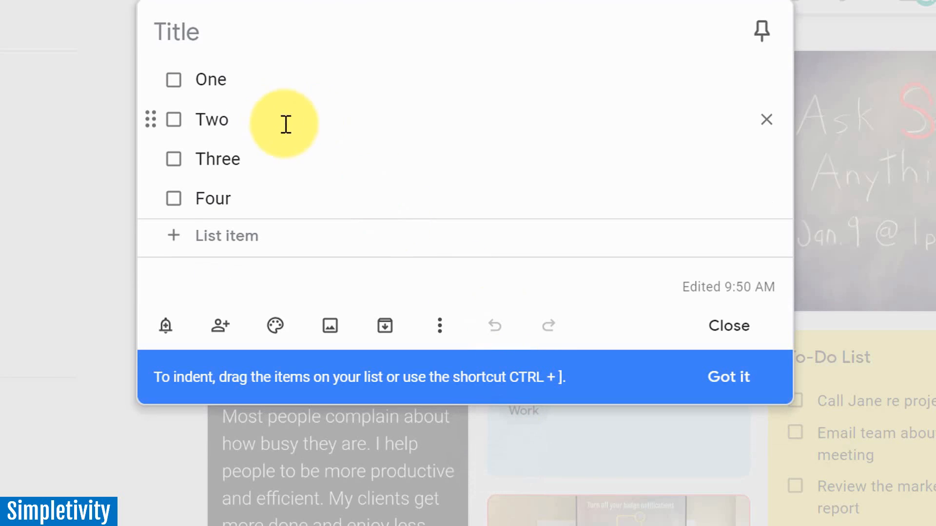
{"action": "mouse_move", "coordinate": [765, 116]}
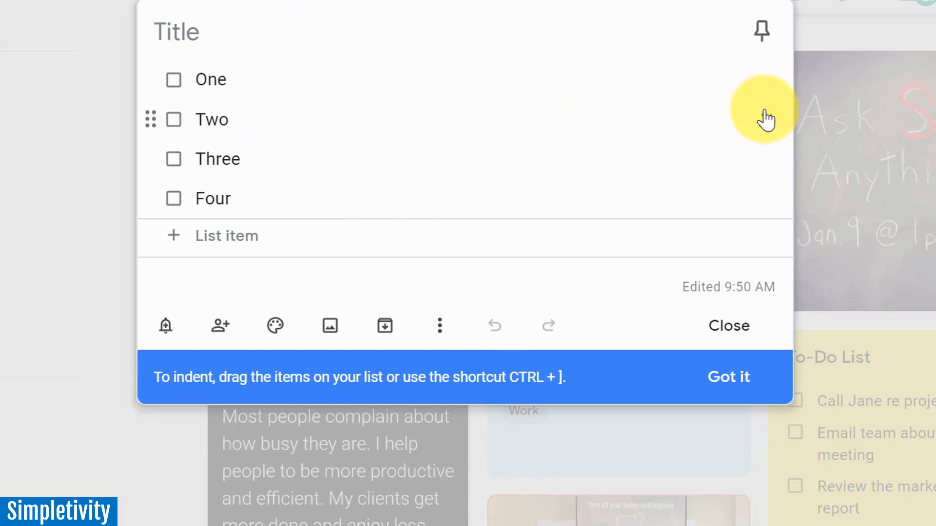
{"action": "left_click", "coordinate": [727, 326]}
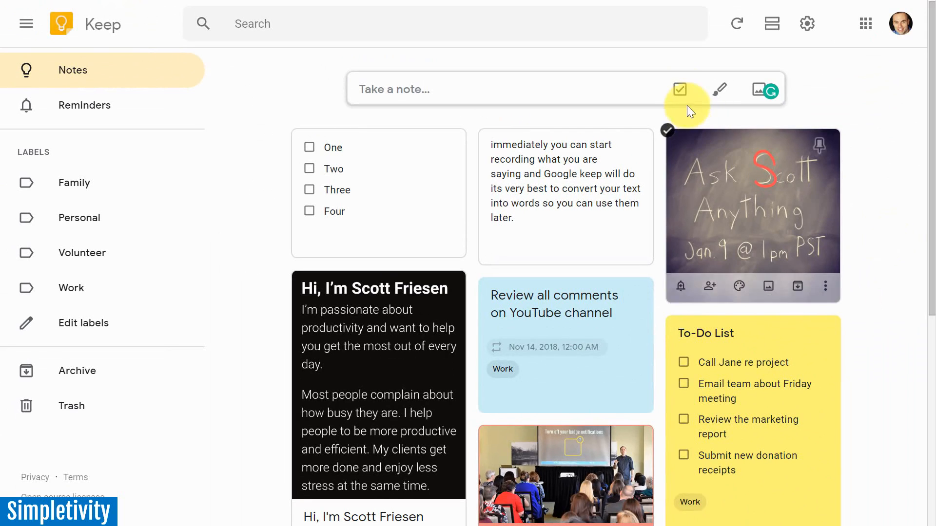
{"action": "mouse_move", "coordinate": [679, 89]}
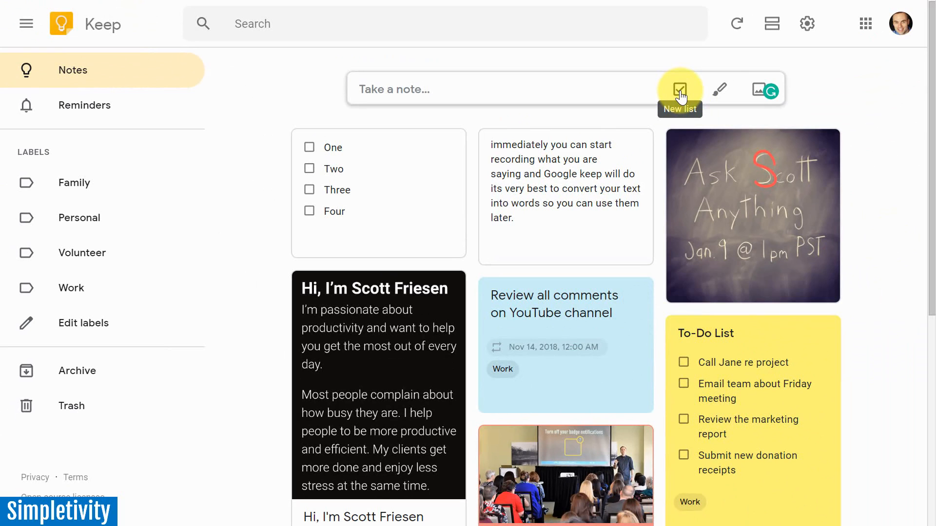
{"action": "mouse_move", "coordinate": [866, 293]}
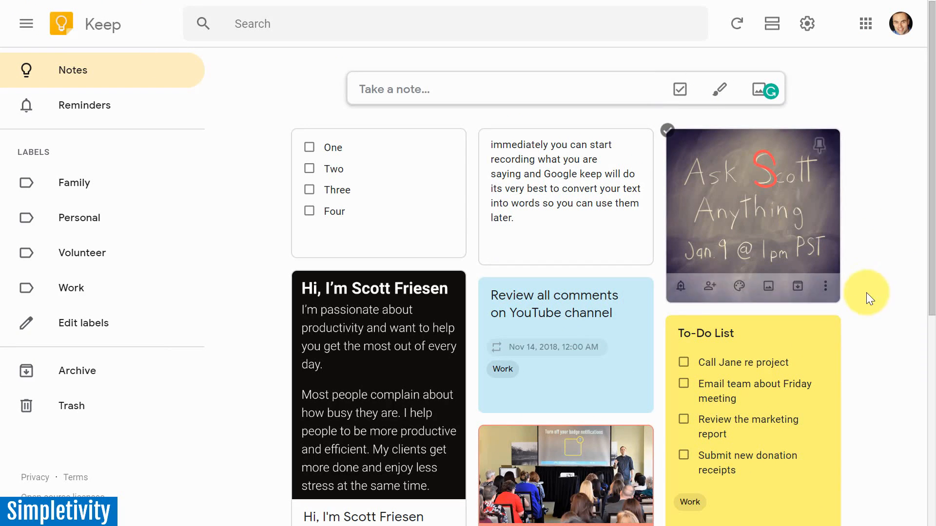
{"action": "scroll", "scroll_direction": "down", "scroll_amount": 3}
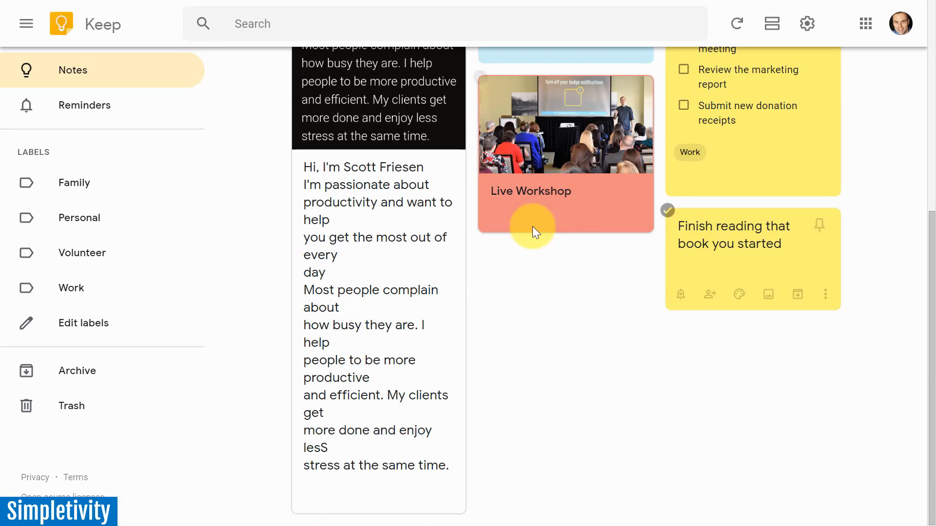
{"action": "scroll", "scroll_direction": "up", "scroll_amount": 3}
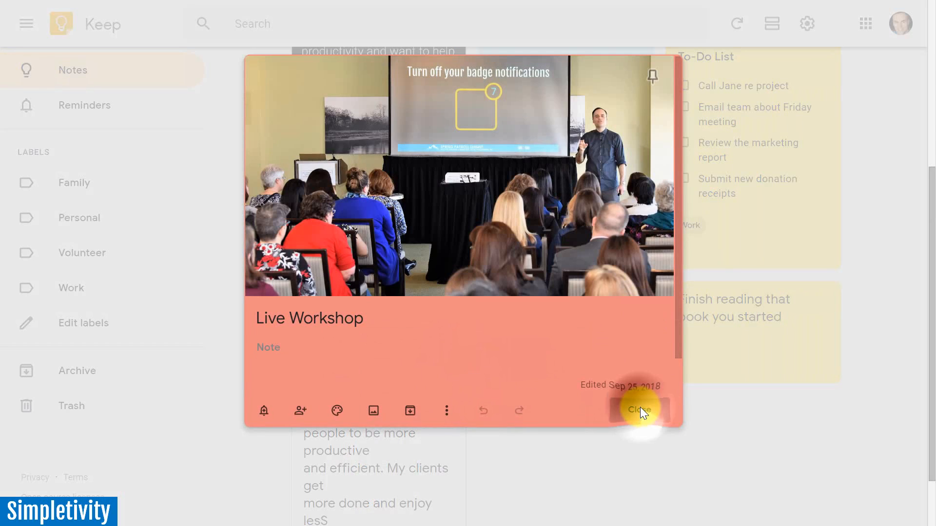
{"action": "left_click", "coordinate": [641, 410]}
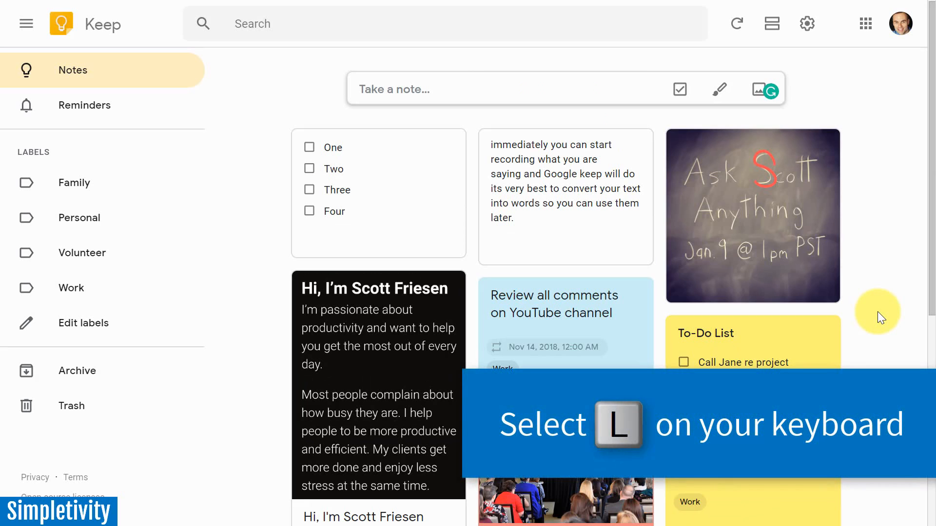
Start a new checklist with the items Bread and Buns.
{"action": "left_click", "coordinate": [679, 89]}
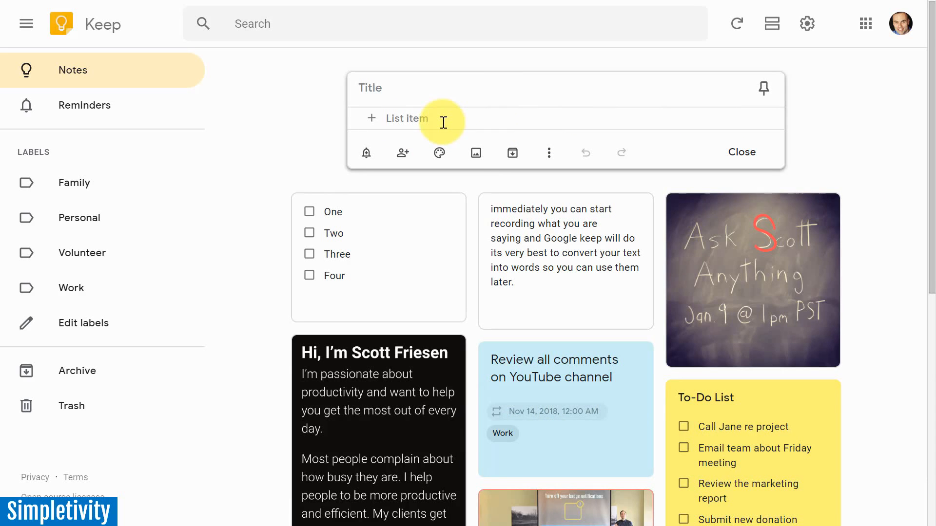
{"action": "type", "text": "B"}
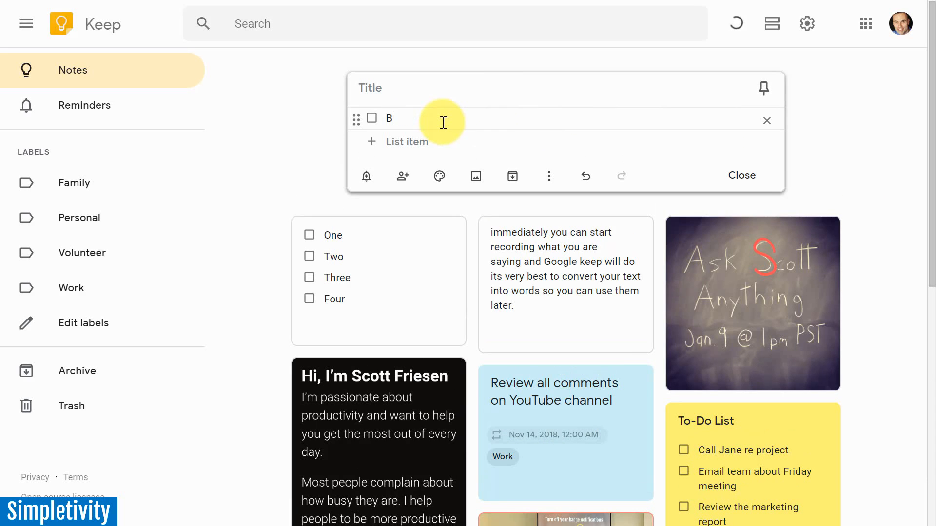
{"action": "key", "text": "Backspace"}
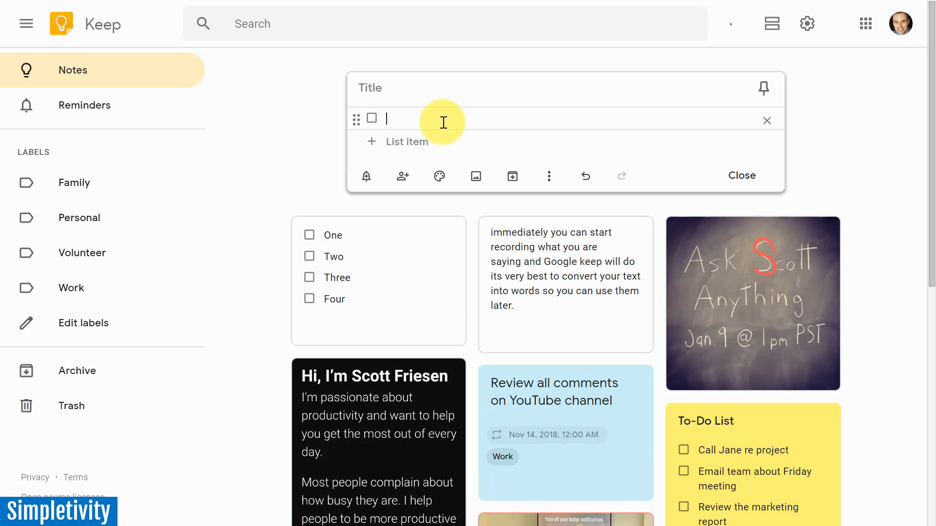
{"action": "type", "text": "Bread"}
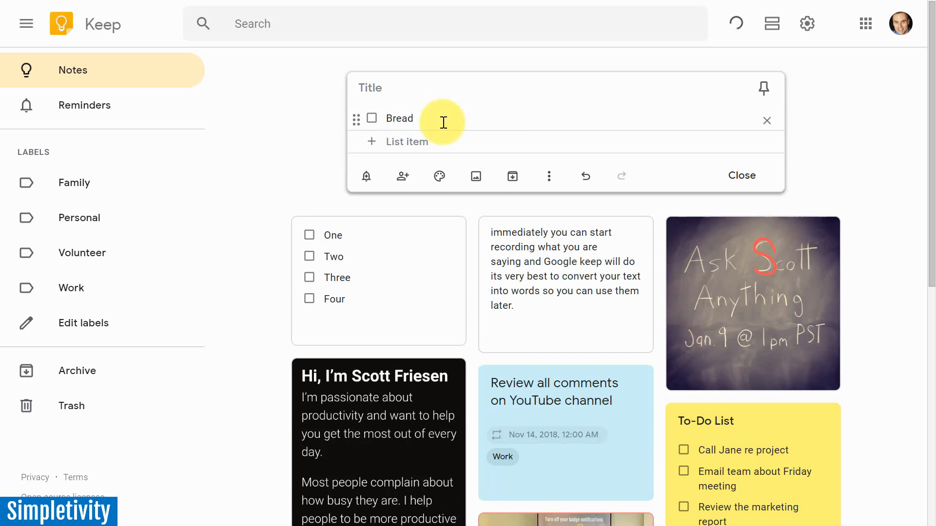
{"action": "type", "text": "Buns"}
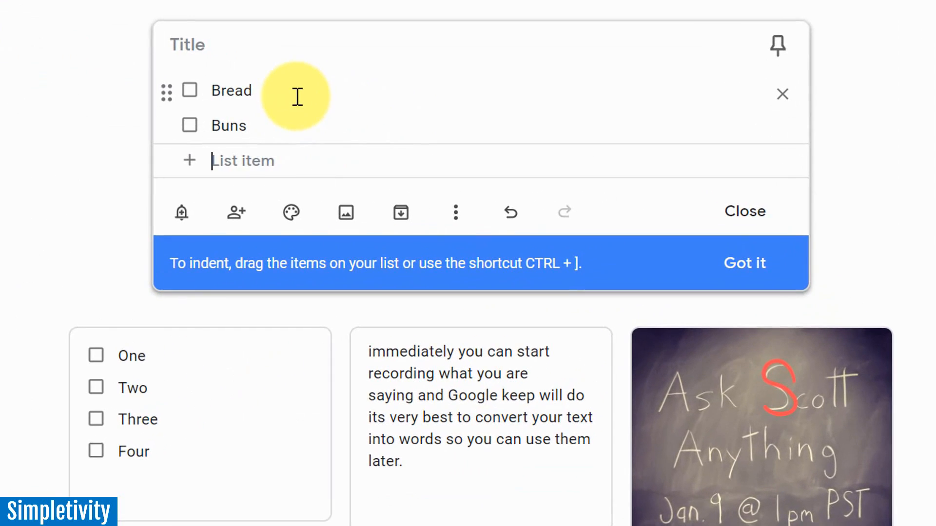
Add Apples, Bananas, Fish and Chicken as further checklist items.
{"action": "type", "text": "Apples"}
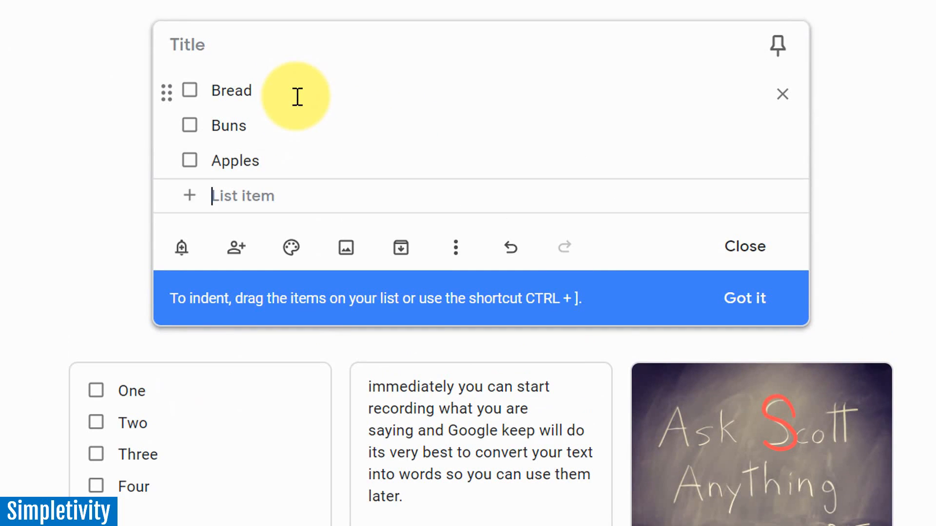
{"action": "type", "text": "Ban"}
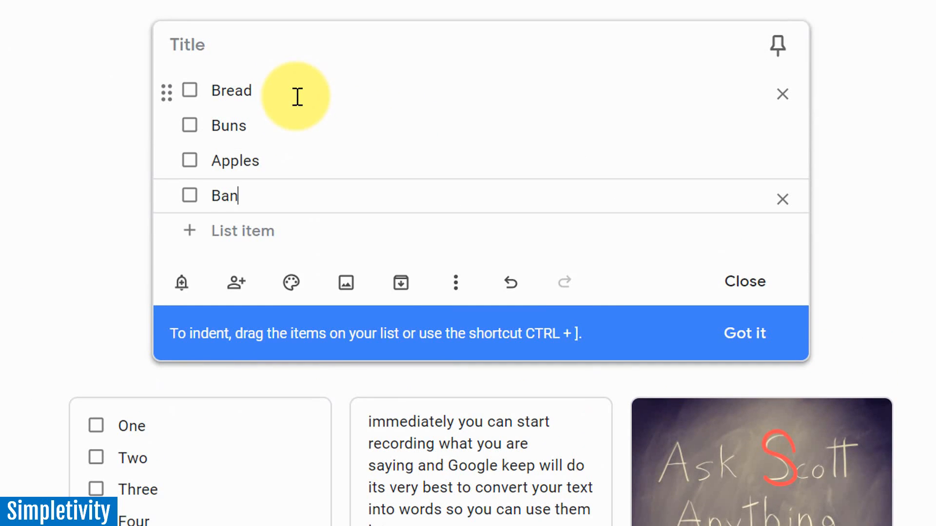
{"action": "type", "text": "anas"}
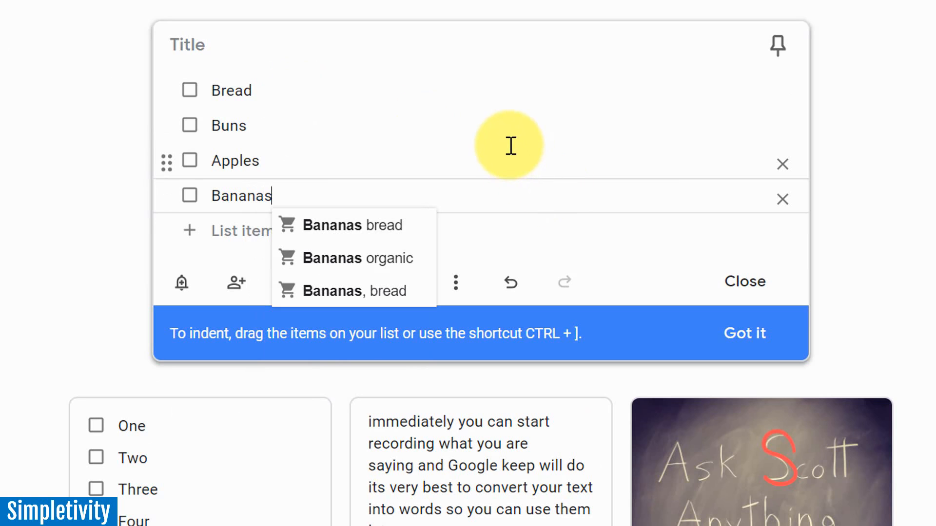
{"action": "key", "text": "enter"}
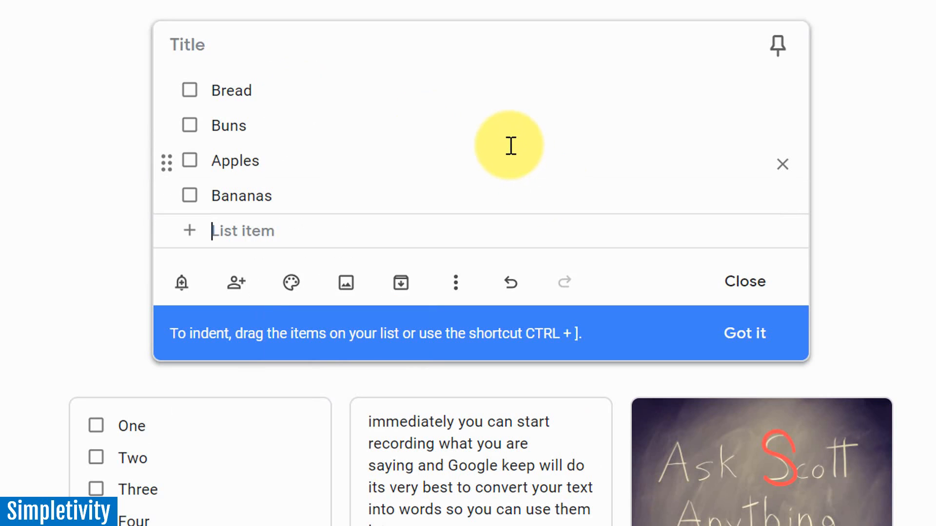
{"action": "type", "text": "Fish"}
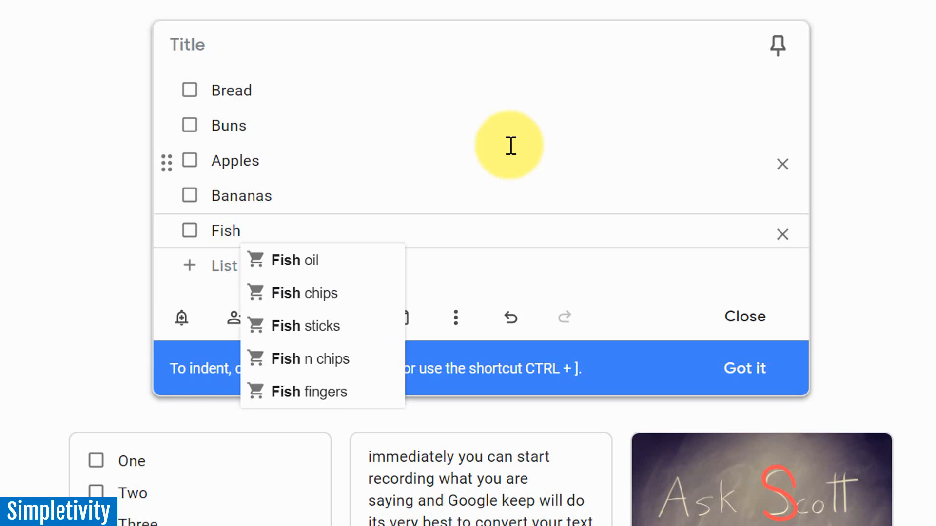
{"action": "type", "text": "Chicken"}
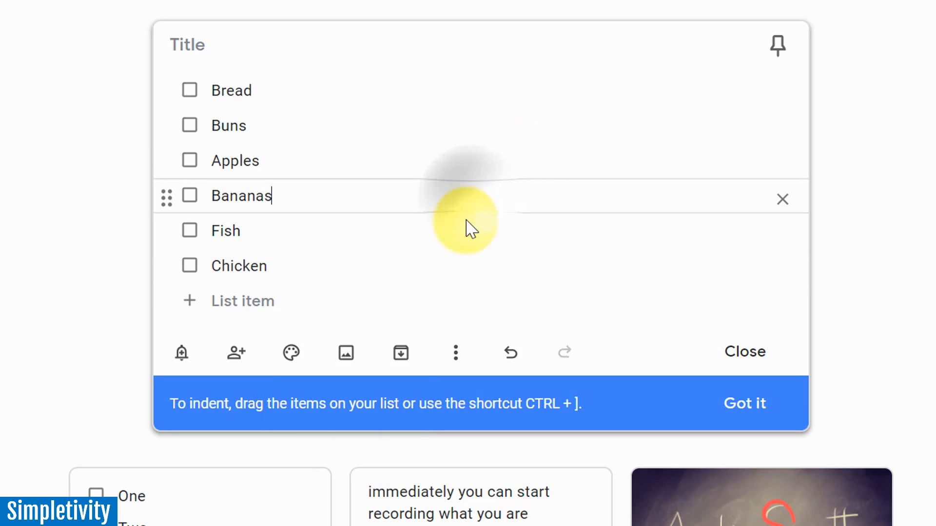
{"action": "mouse_move", "coordinate": [412, 264]}
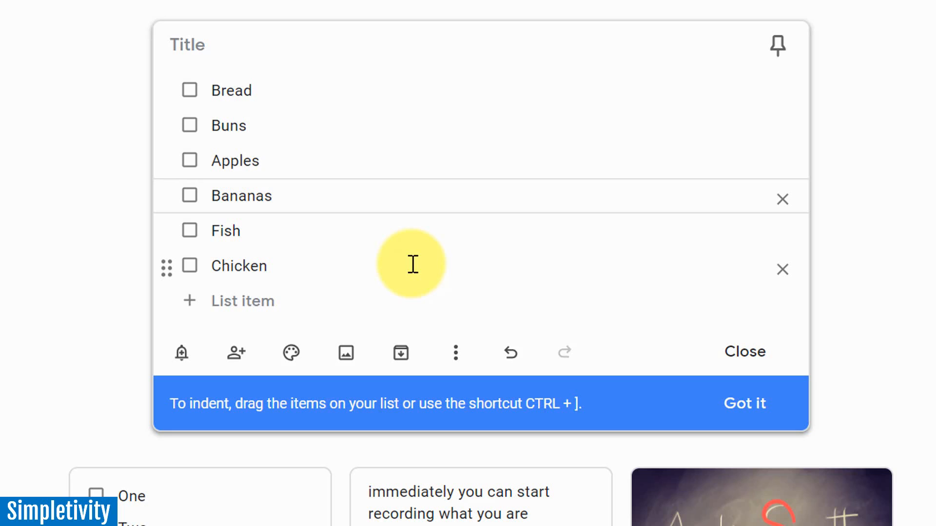
{"action": "mouse_move", "coordinate": [393, 406]}
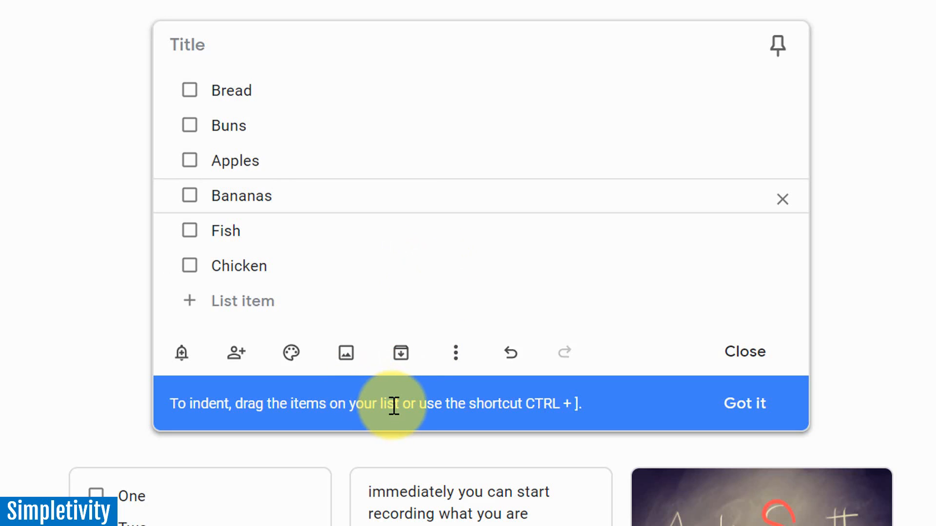
{"action": "mouse_move", "coordinate": [274, 423]}
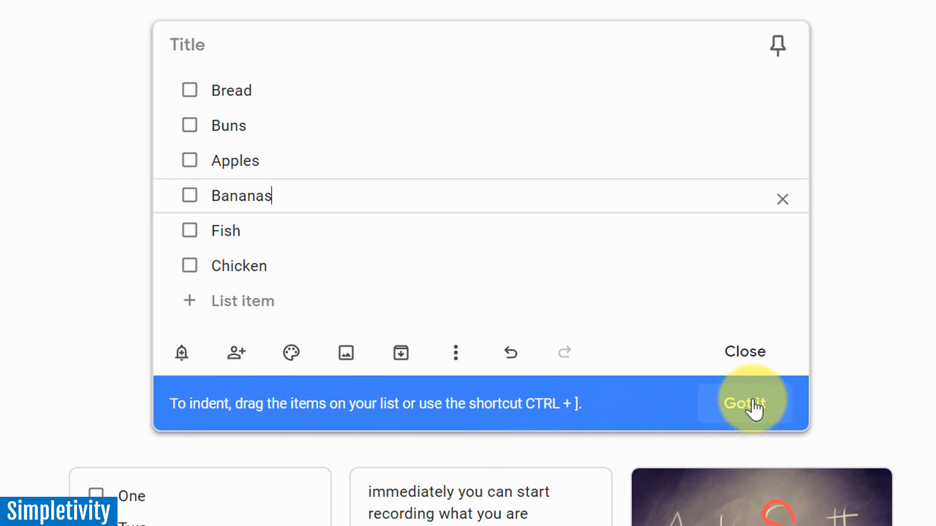
Dismiss the indenting tip and add heading items Bakery, Produce and Meat.
{"action": "left_click", "coordinate": [744, 403]}
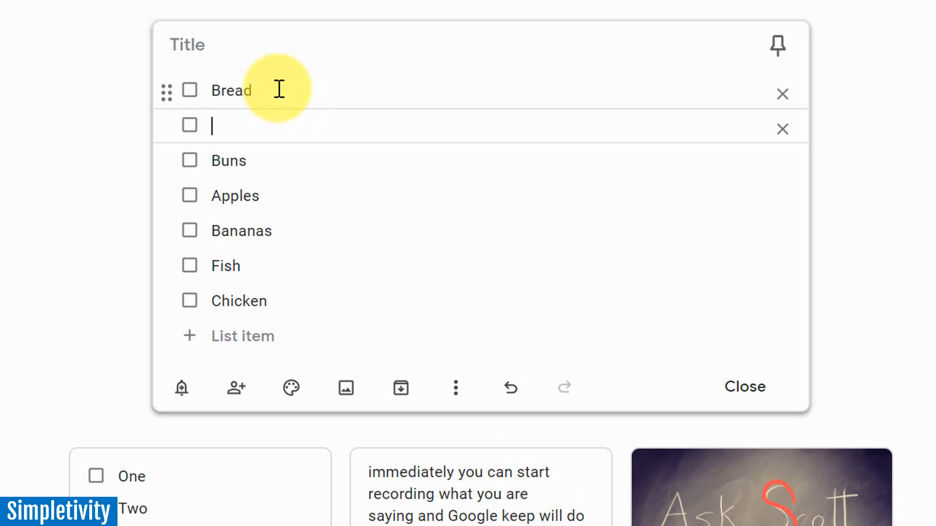
{"action": "type", "text": "Bakery"}
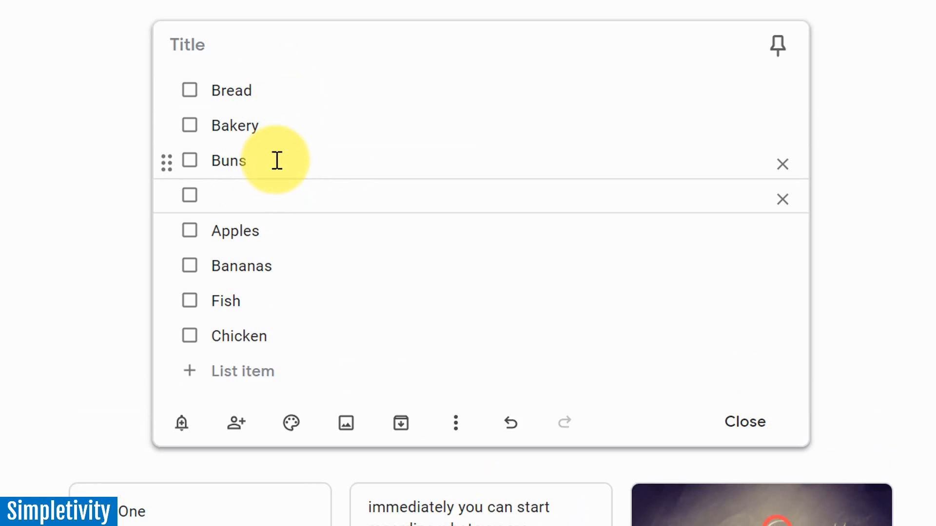
{"action": "type", "text": "r"}
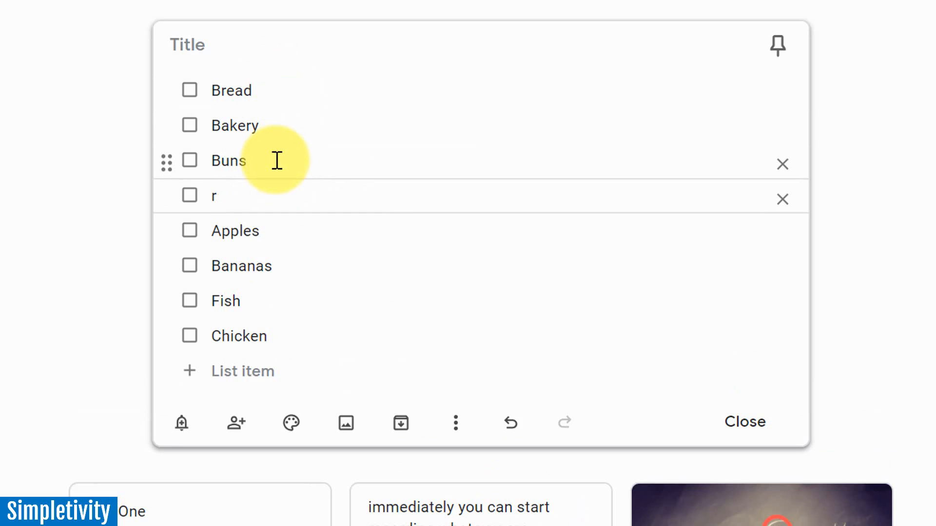
{"action": "type", "text": "Produce"}
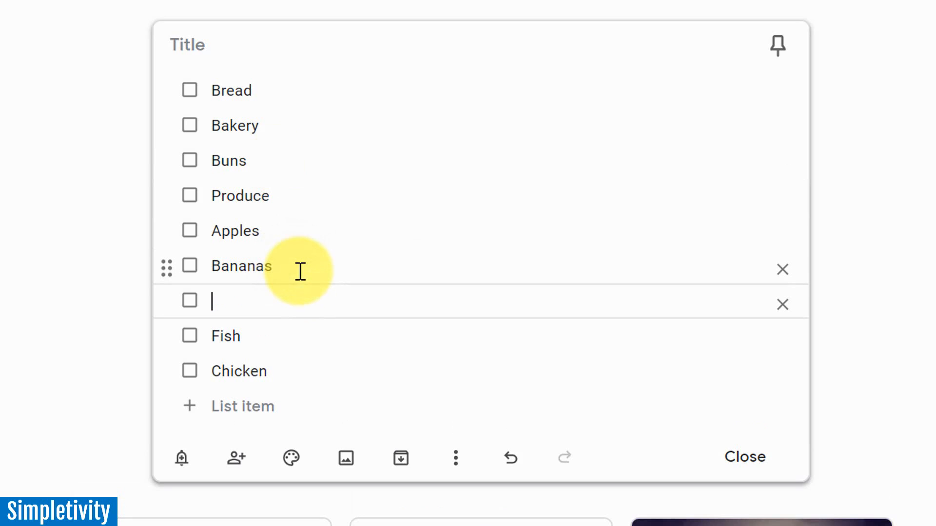
{"action": "type", "text": "Meat"}
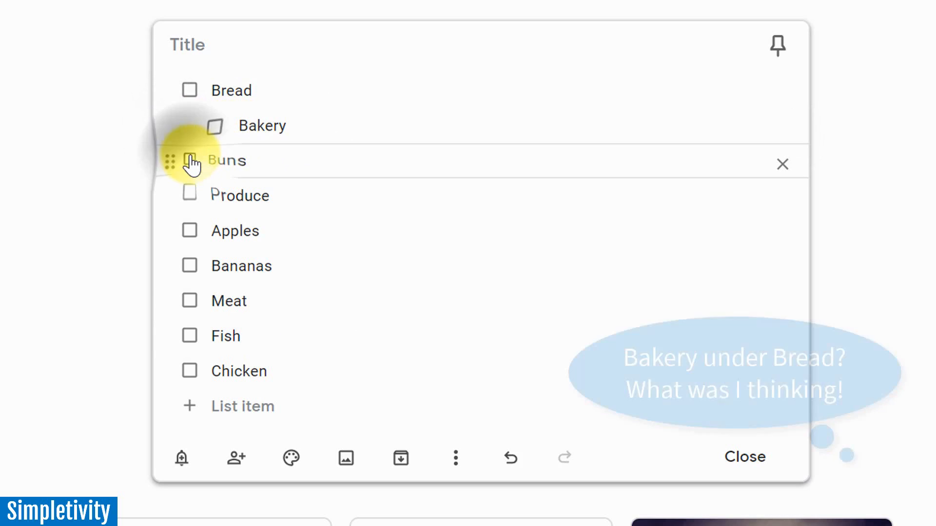
Indent Buns under Bread by dragging its handle.
{"action": "left_click", "coordinate": [190, 163]}
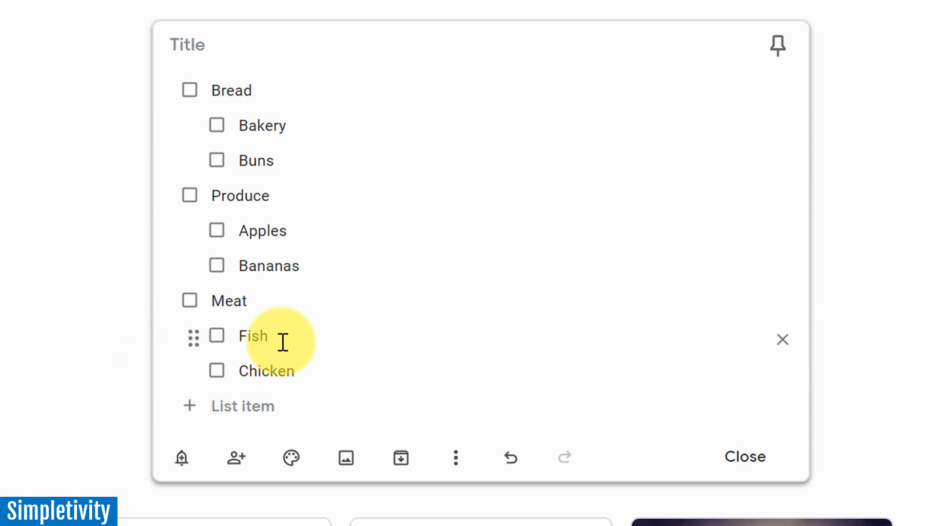
{"action": "mouse_move", "coordinate": [284, 142]}
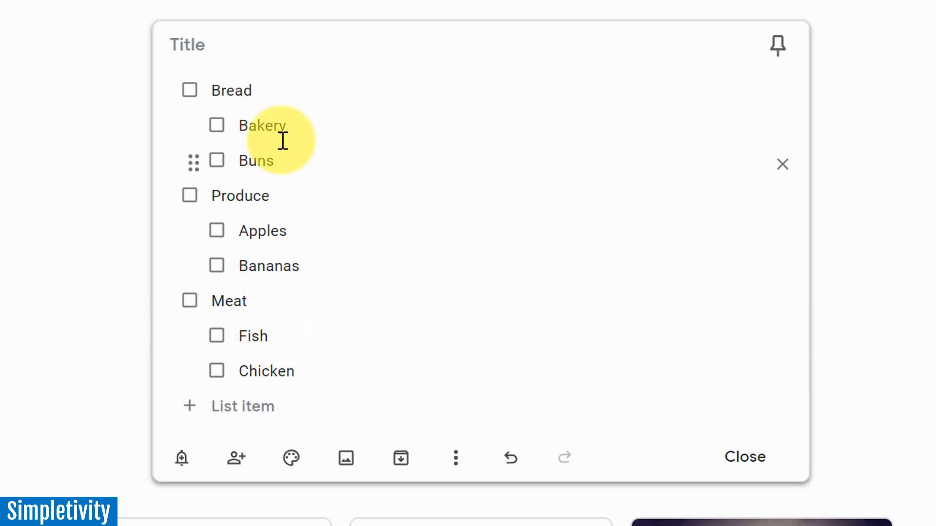
{"action": "mouse_move", "coordinate": [284, 138]}
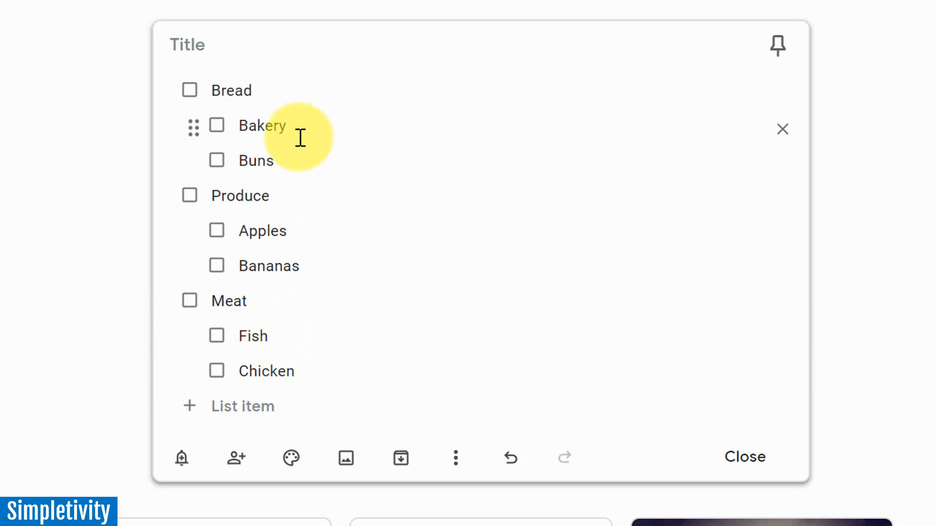
{"action": "mouse_move", "coordinate": [302, 288]}
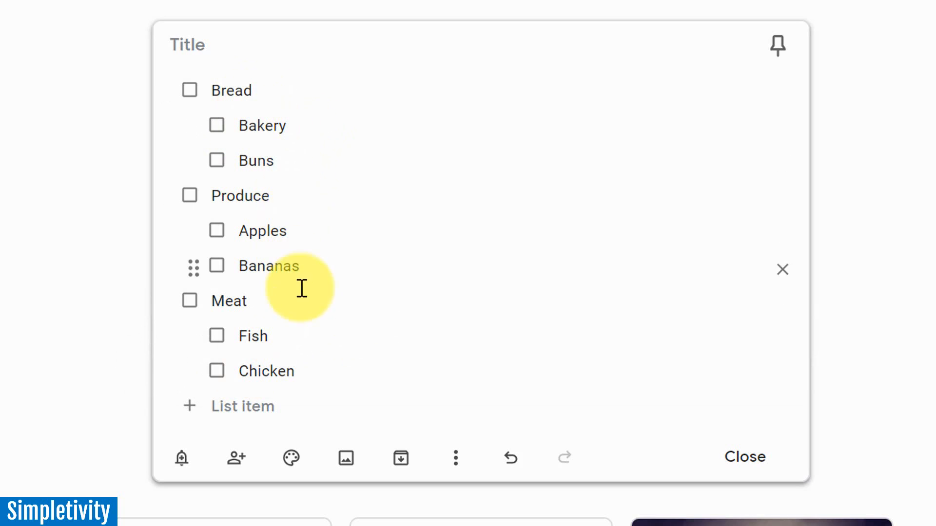
{"action": "mouse_move", "coordinate": [337, 214]}
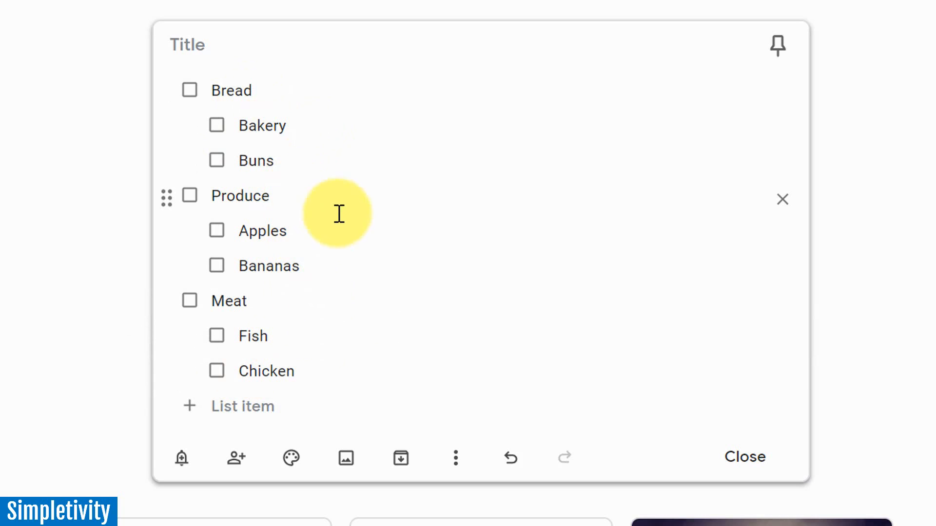
{"action": "mouse_move", "coordinate": [197, 307]}
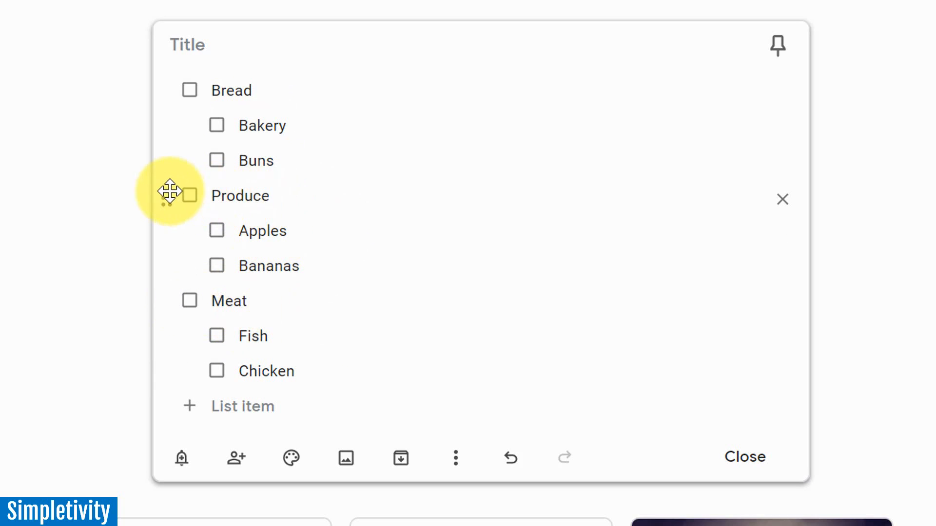
{"action": "mouse_move", "coordinate": [197, 134]}
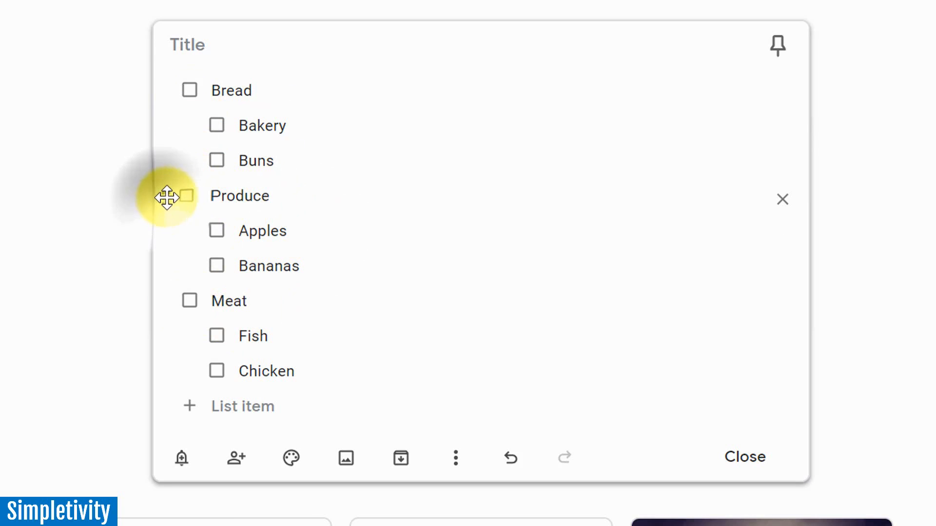
Drag the Produce group with Apples and Bananas to the top.
{"action": "left_click_drag", "start_coordinate": [167, 196], "coordinate": [167, 90]}
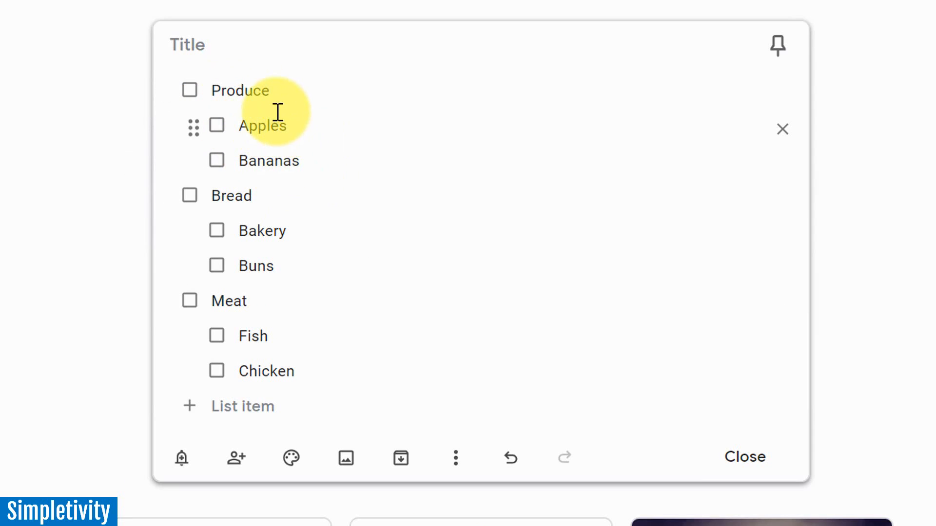
{"action": "mouse_move", "coordinate": [273, 284]}
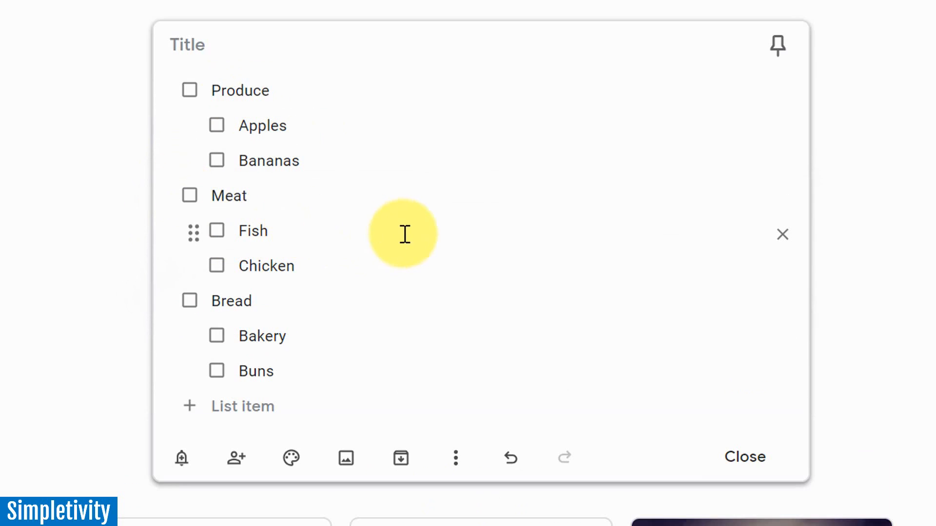
{"action": "mouse_move", "coordinate": [320, 240]}
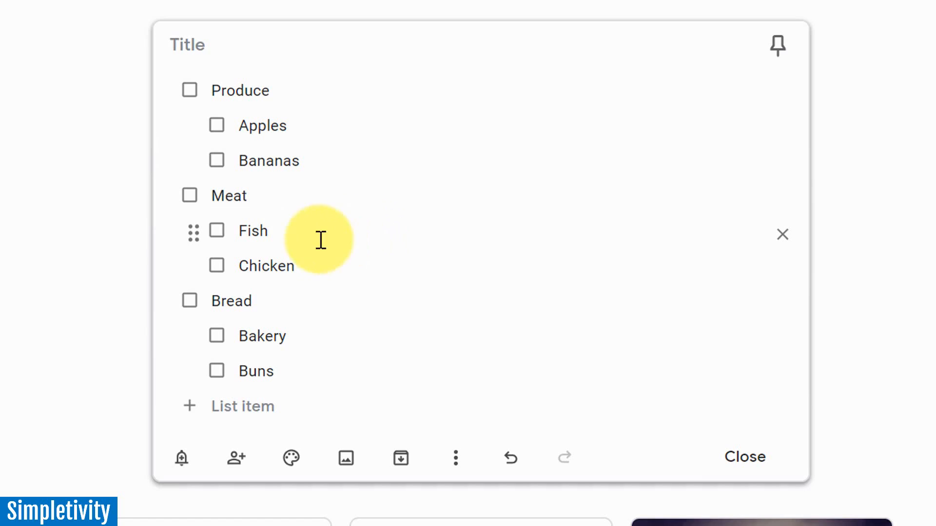
{"action": "mouse_move", "coordinate": [222, 269]}
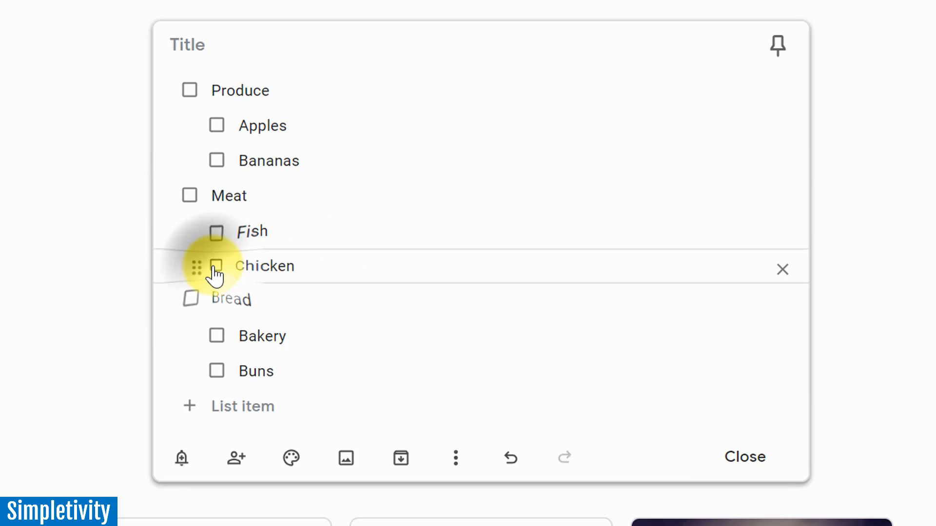
Tick and untick Fish and Chicken, then check off Meat with its items.
{"action": "left_click", "coordinate": [217, 266]}
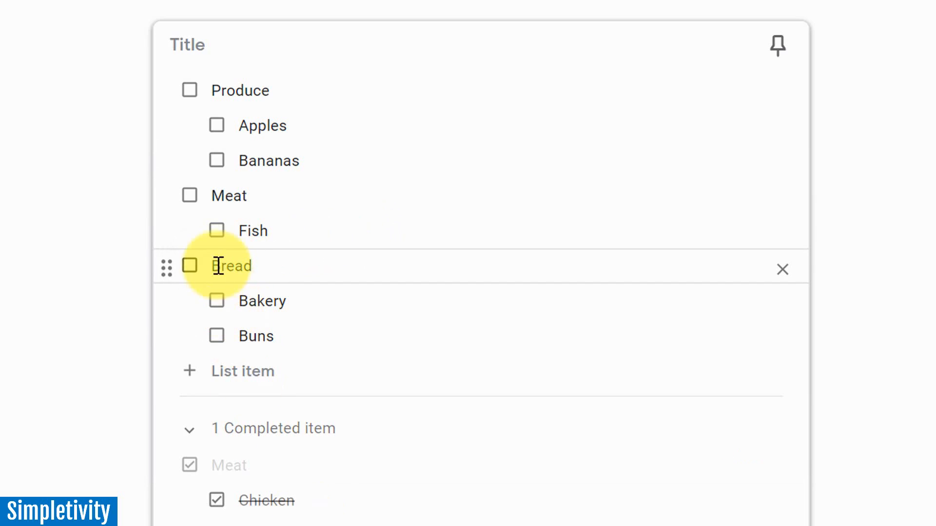
{"action": "left_click", "coordinate": [216, 231]}
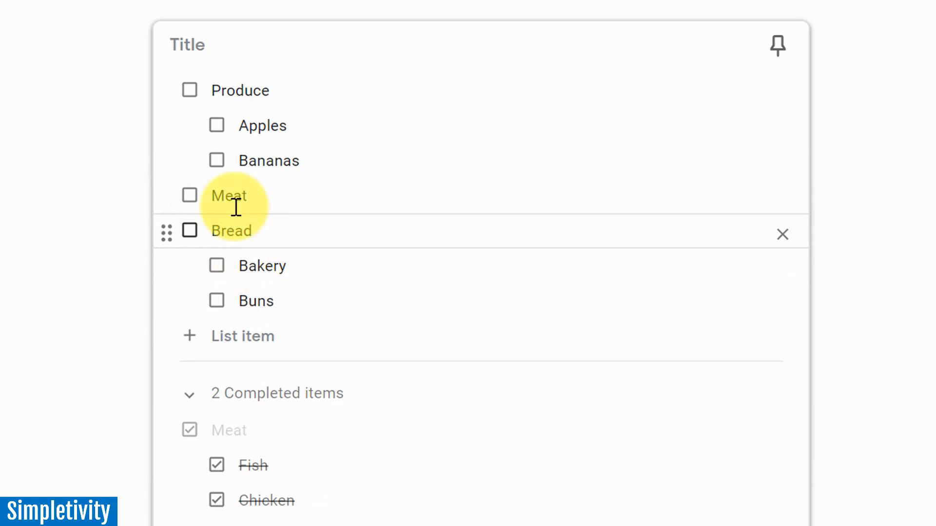
{"action": "mouse_move", "coordinate": [197, 197]}
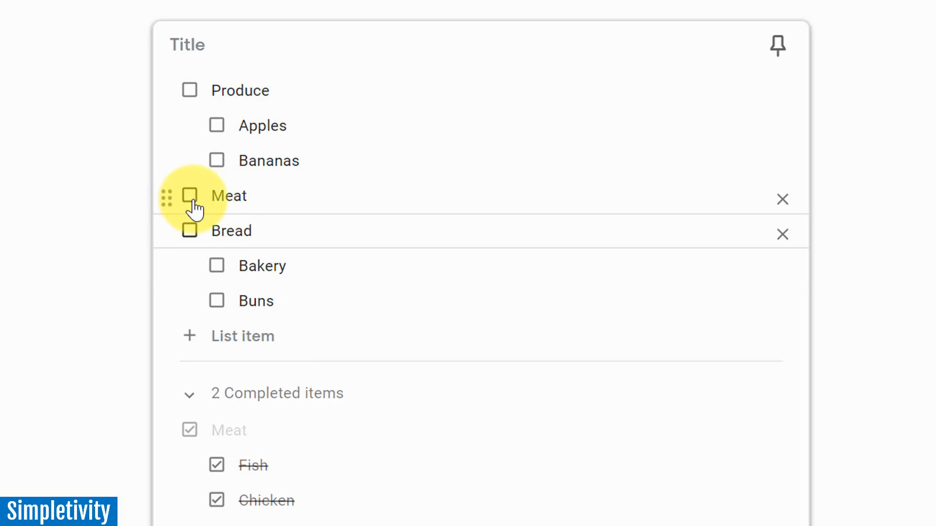
{"action": "mouse_move", "coordinate": [190, 215]}
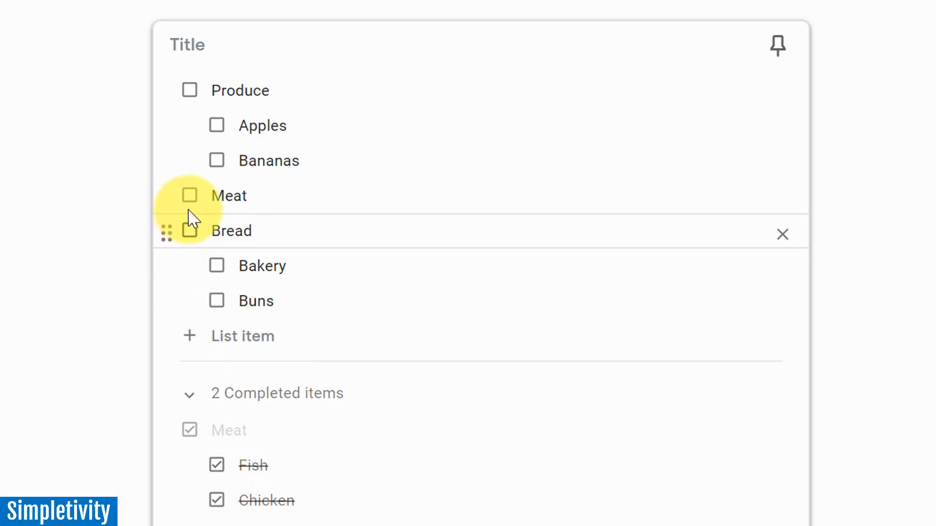
{"action": "left_click", "coordinate": [216, 466]}
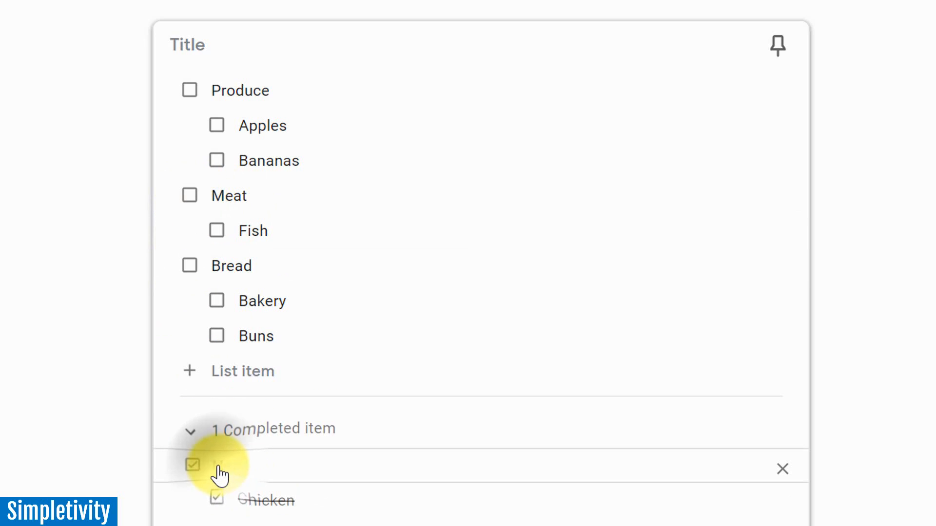
{"action": "left_click", "coordinate": [192, 465]}
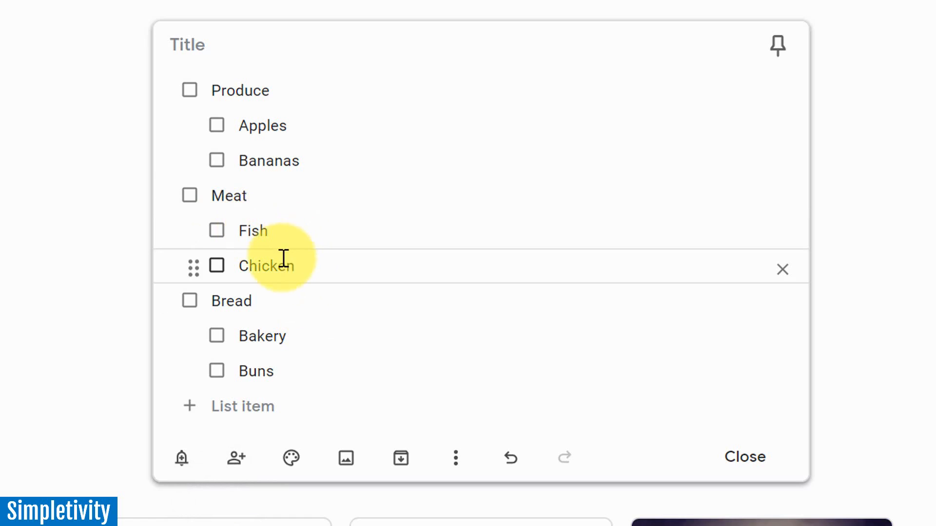
{"action": "mouse_move", "coordinate": [191, 197]}
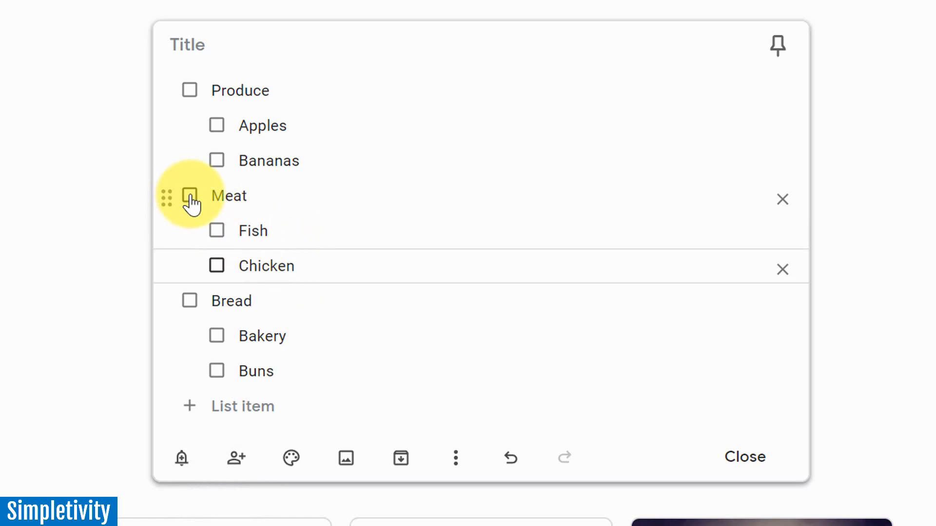
{"action": "left_click", "coordinate": [190, 196]}
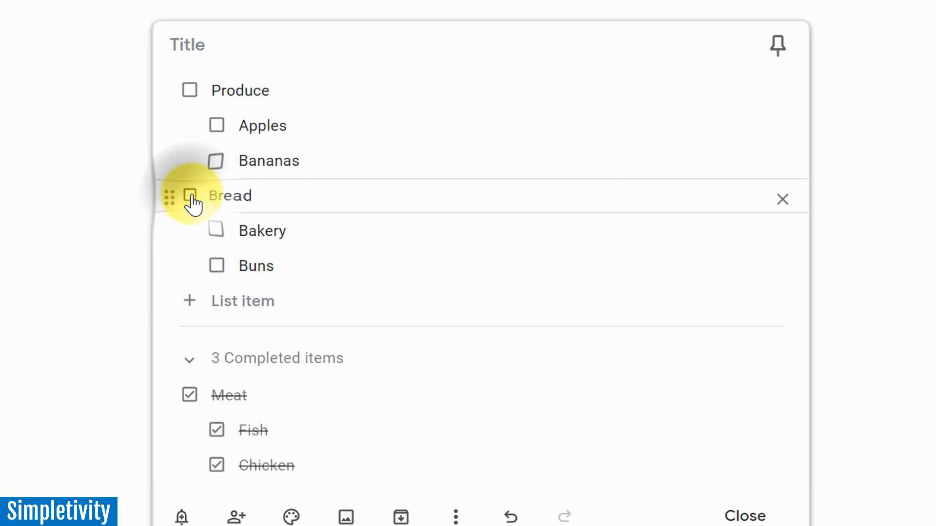
{"action": "mouse_move", "coordinate": [301, 455]}
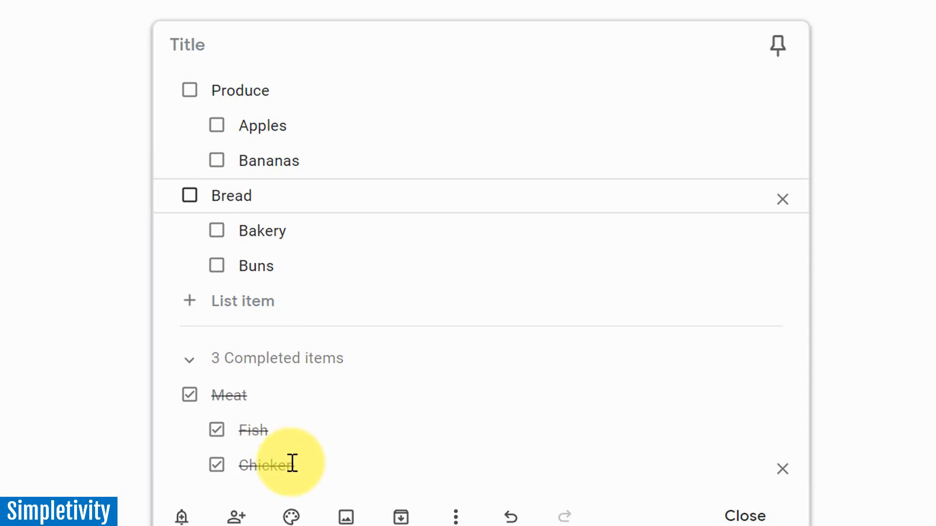
{"action": "mouse_move", "coordinate": [291, 465]}
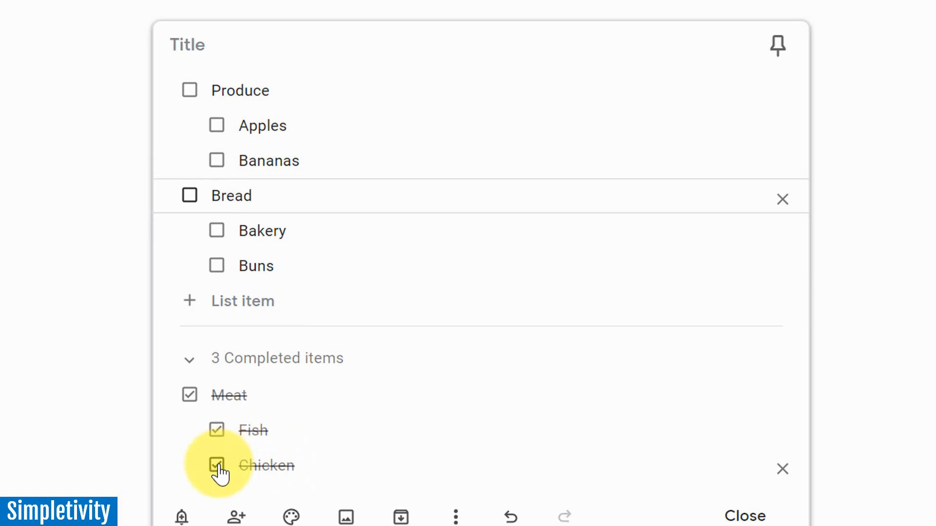
{"action": "mouse_move", "coordinate": [320, 254]}
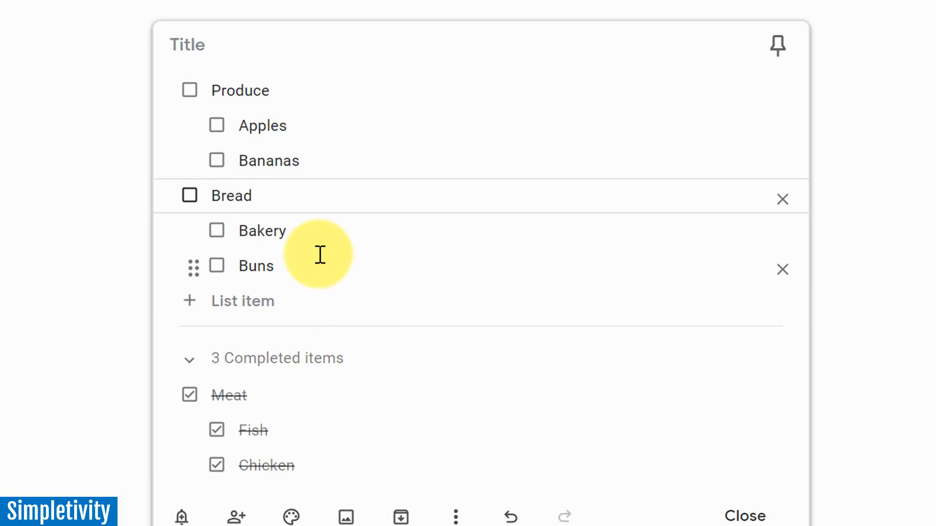
{"action": "mouse_move", "coordinate": [333, 144]}
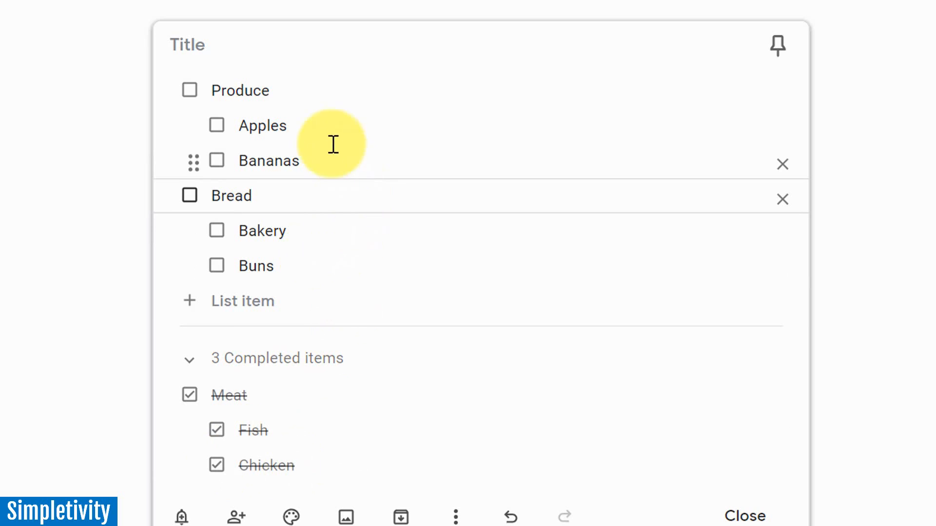
{"action": "mouse_move", "coordinate": [370, 206]}
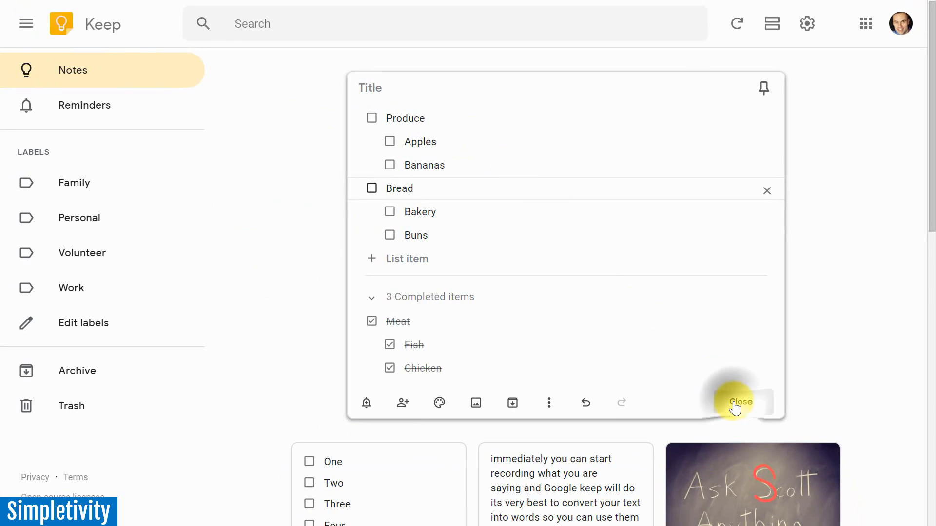
Close the grocery note, hide checkboxes on the One–Four note and close it.
{"action": "left_click", "coordinate": [740, 402]}
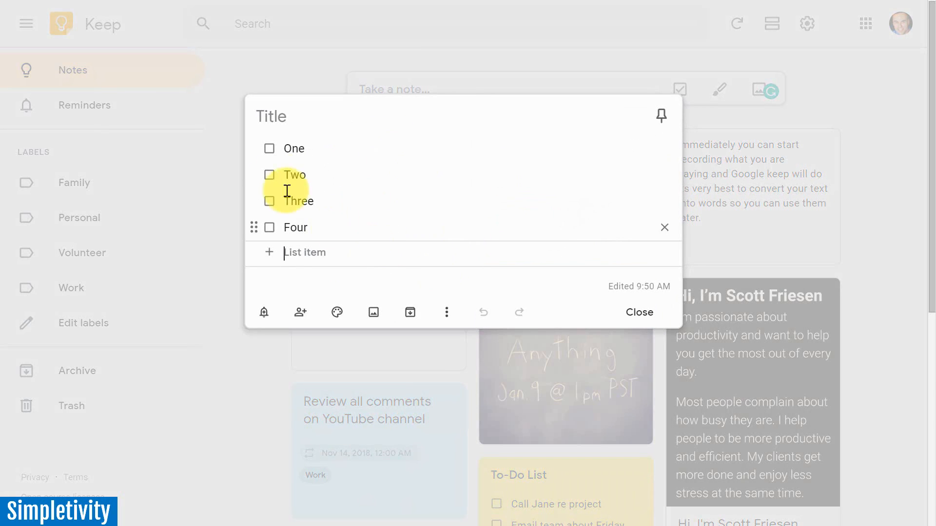
{"action": "left_click", "coordinate": [446, 312]}
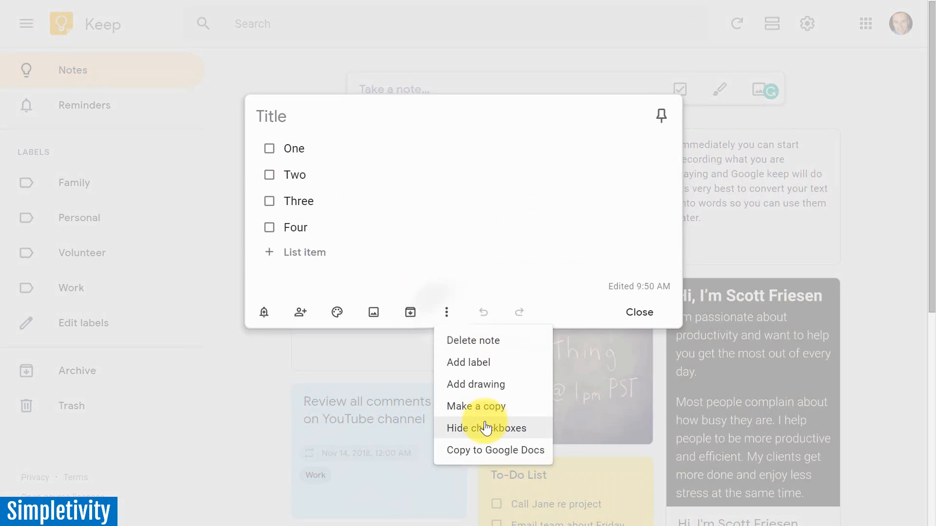
{"action": "left_click", "coordinate": [486, 428]}
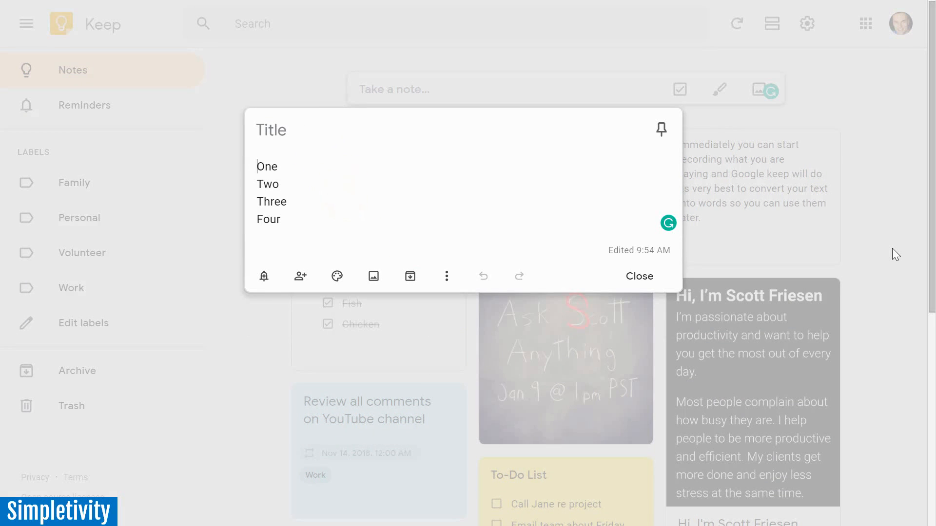
{"action": "left_click", "coordinate": [639, 276]}
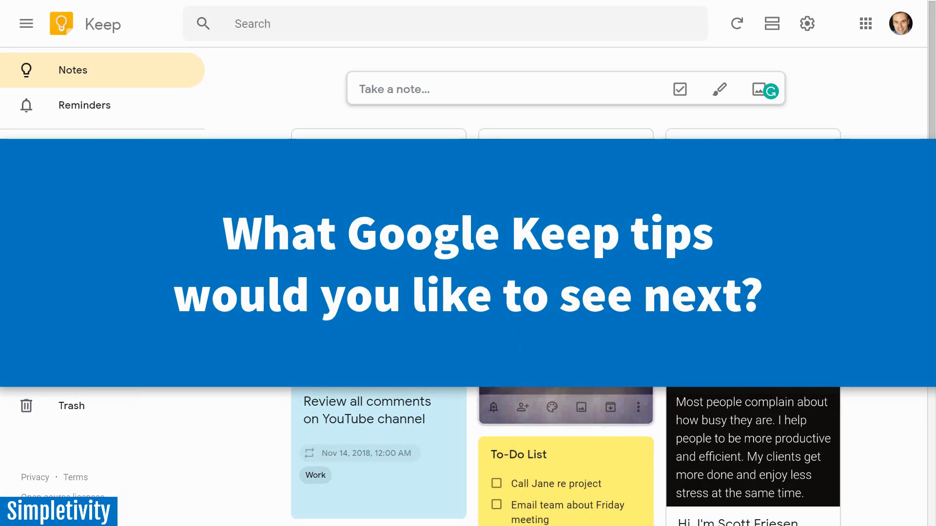